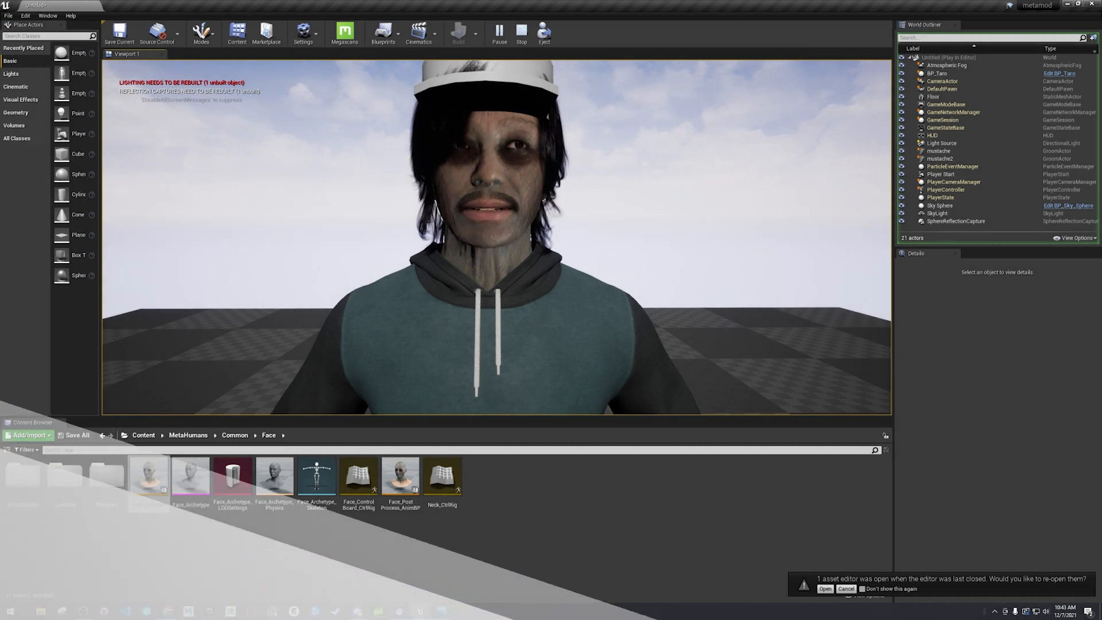
Step: Stop the running play session to resume editing the level
{"action": "left_click", "coordinate": [941, 88]}
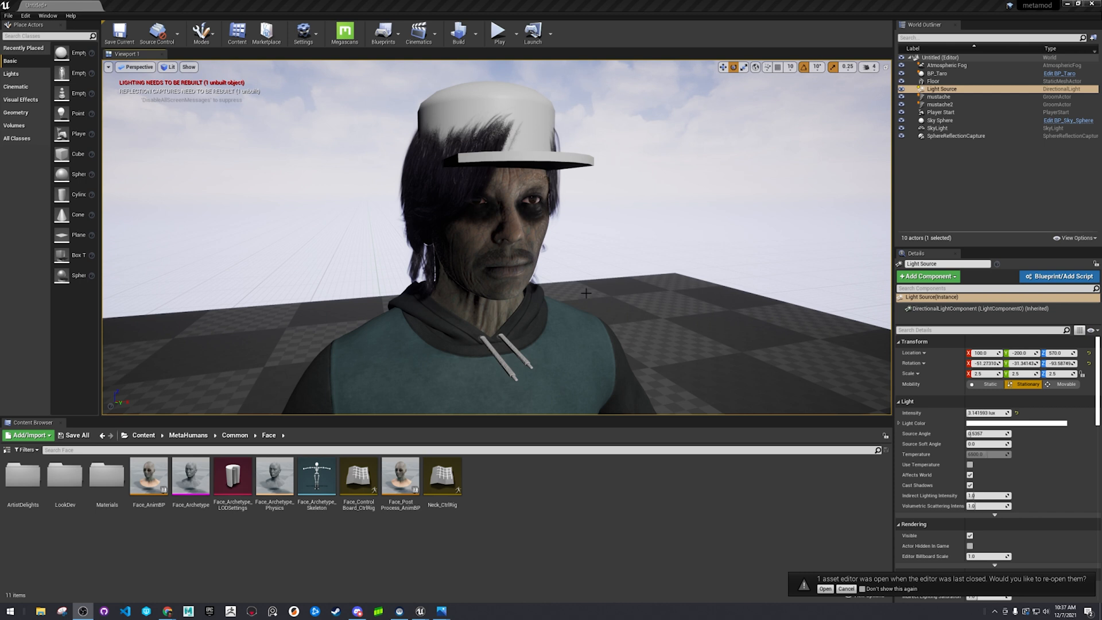
{"action": "mouse_move", "coordinate": [561, 344]}
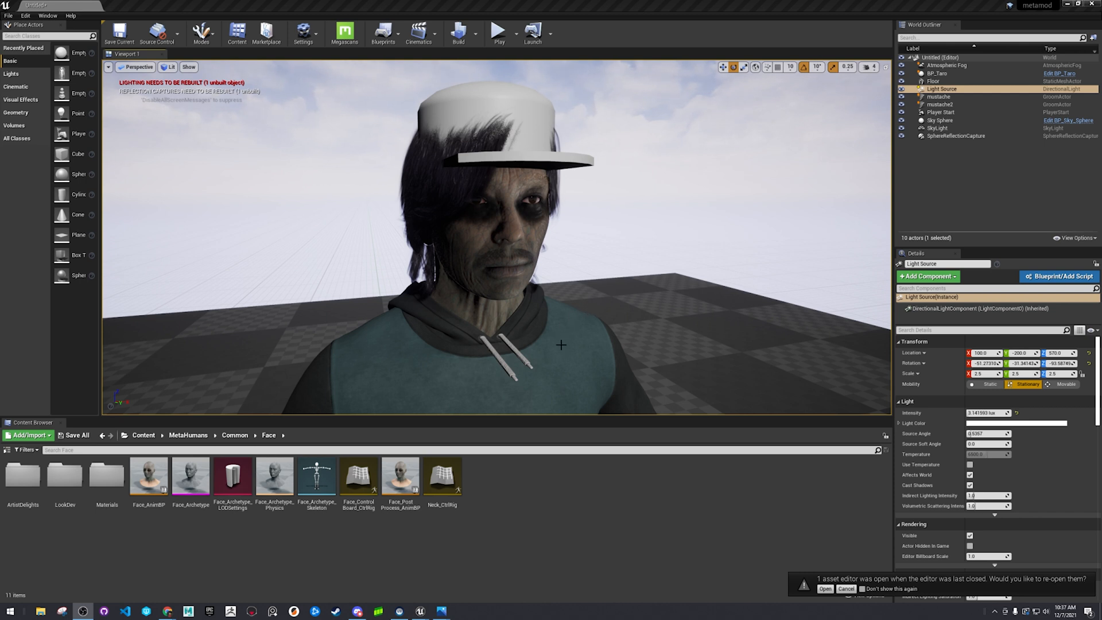
{"action": "mouse_move", "coordinate": [600, 328]}
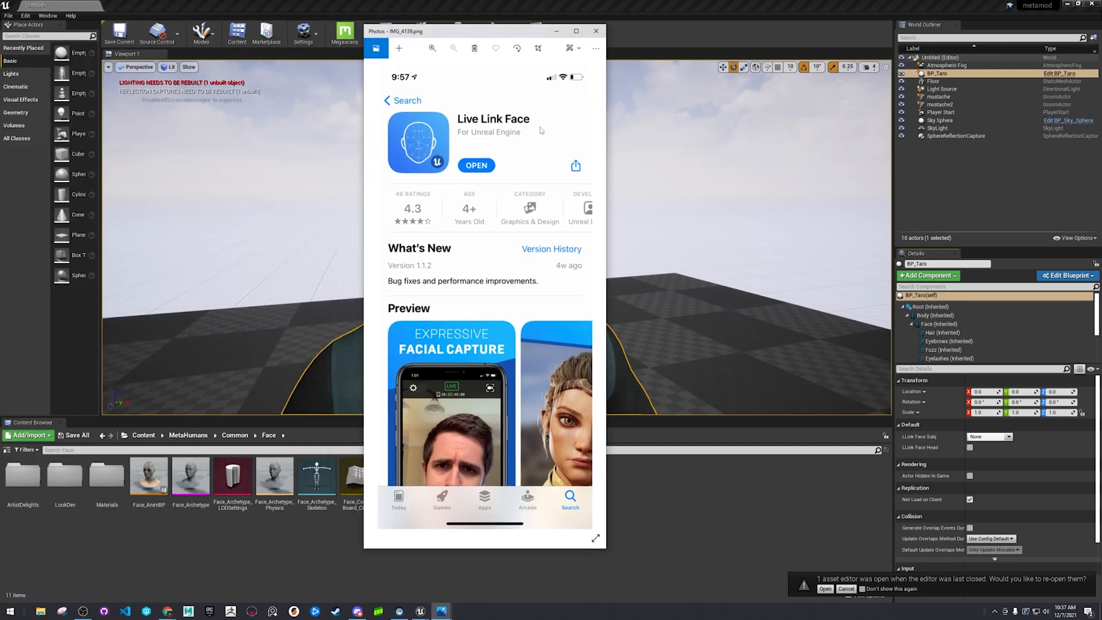
{"action": "mouse_move", "coordinate": [518, 357]}
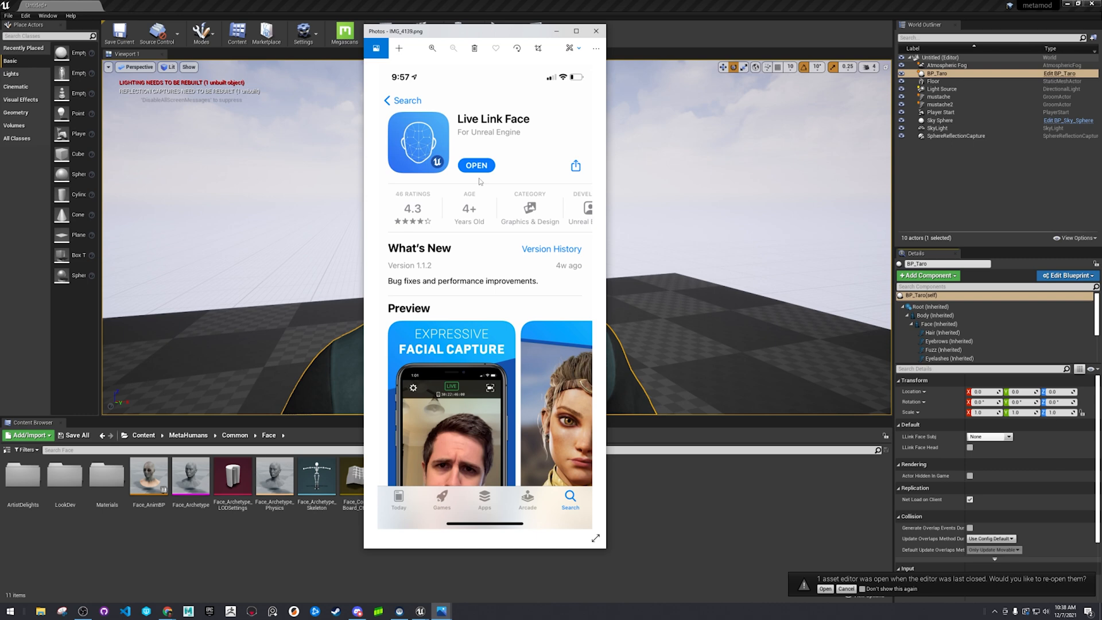
{"action": "mouse_move", "coordinate": [511, 106]}
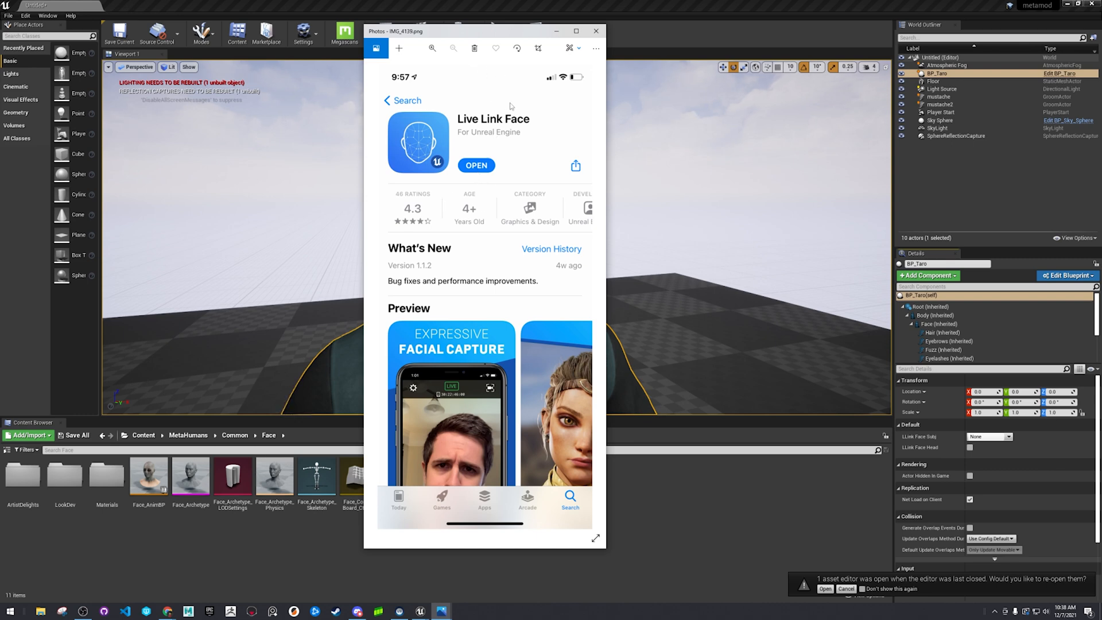
Step: Step through the Live Link Face screenshots to the subject name and target IP settings
{"action": "left_click", "coordinate": [596, 30]}
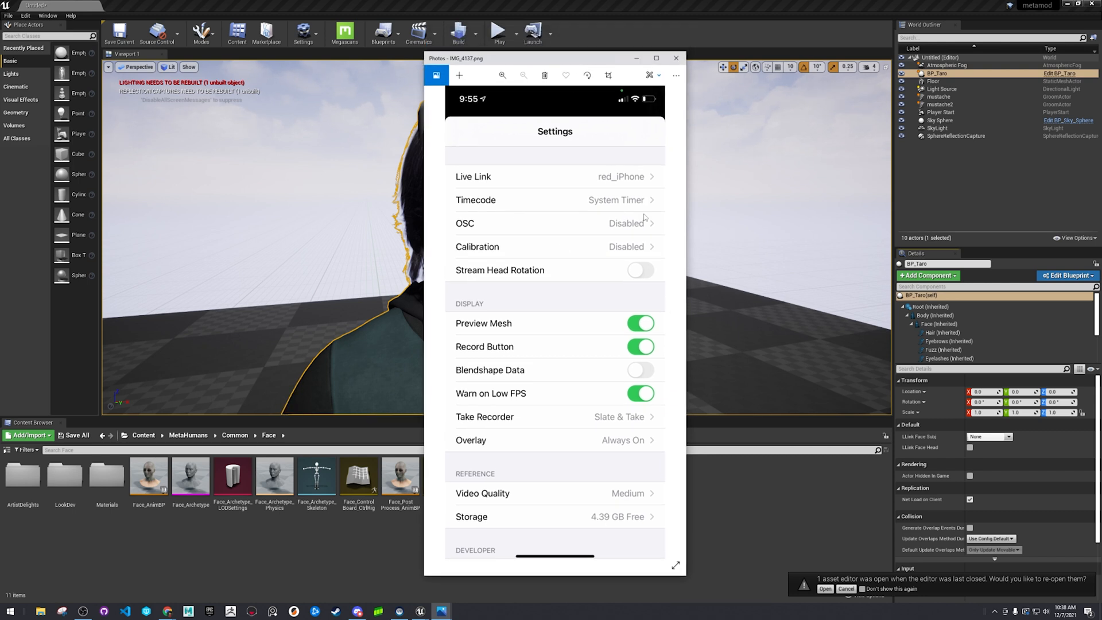
{"action": "mouse_move", "coordinate": [581, 183]}
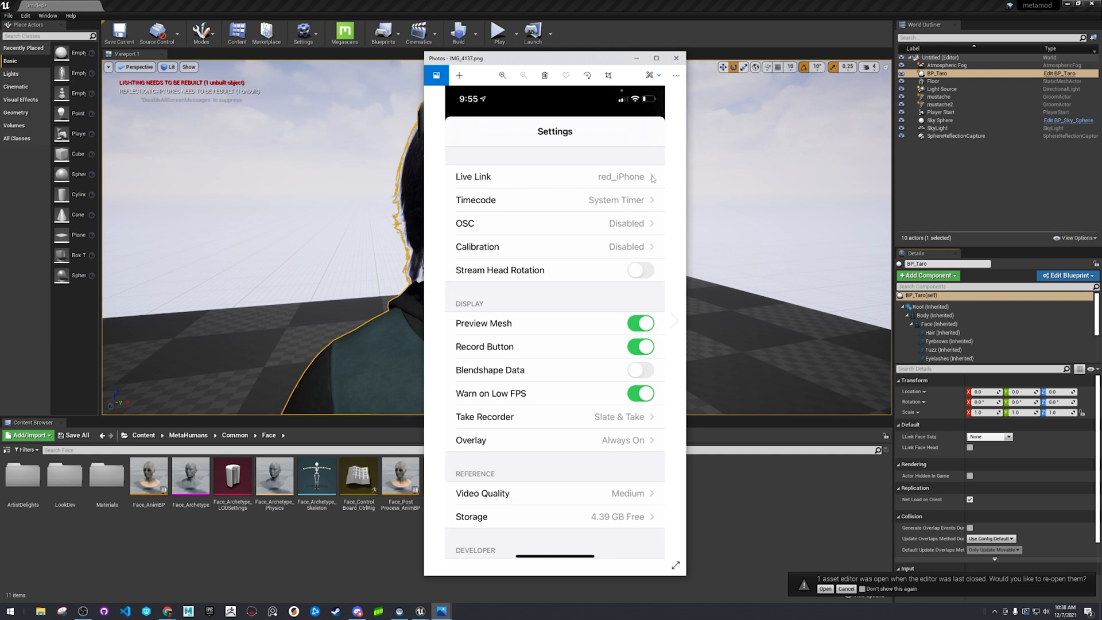
{"action": "left_click", "coordinate": [675, 57]}
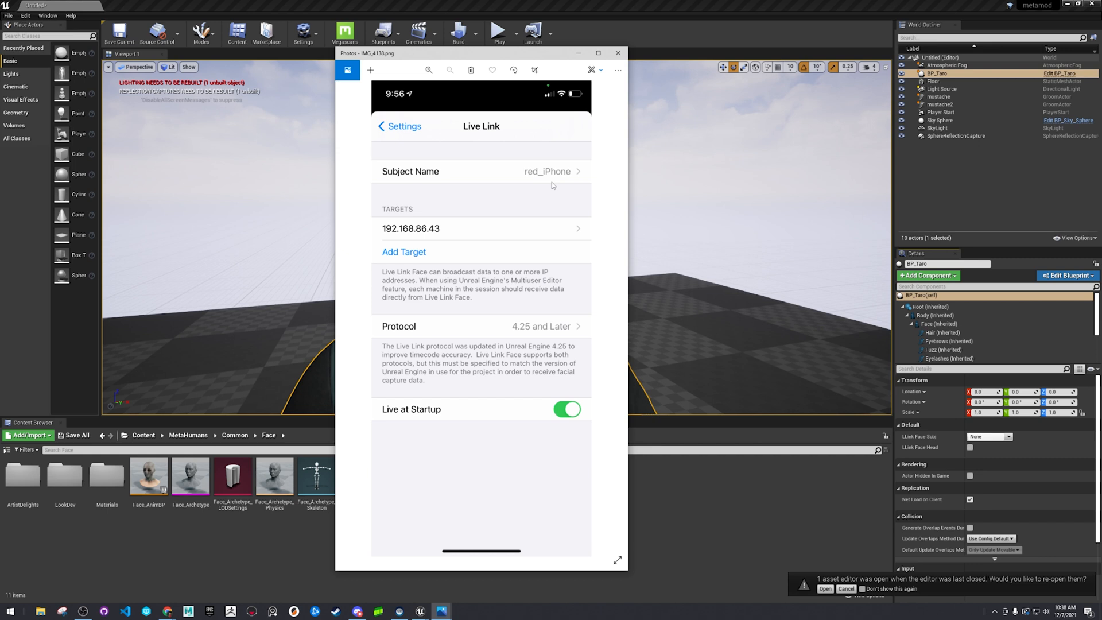
{"action": "mouse_move", "coordinate": [472, 210]}
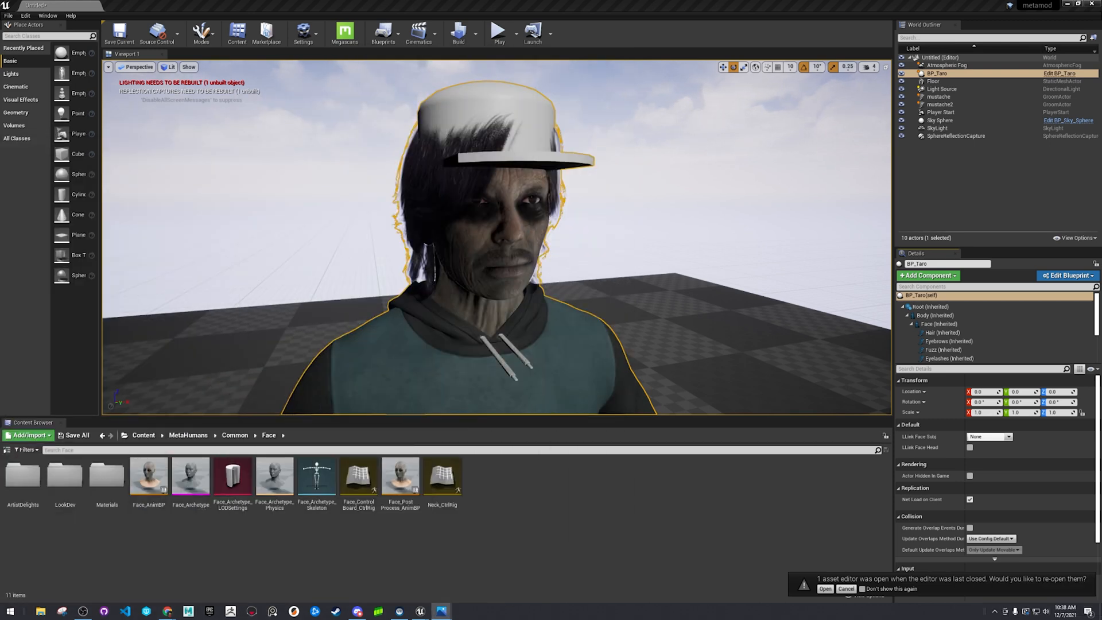
{"action": "left_click", "coordinate": [25, 15]}
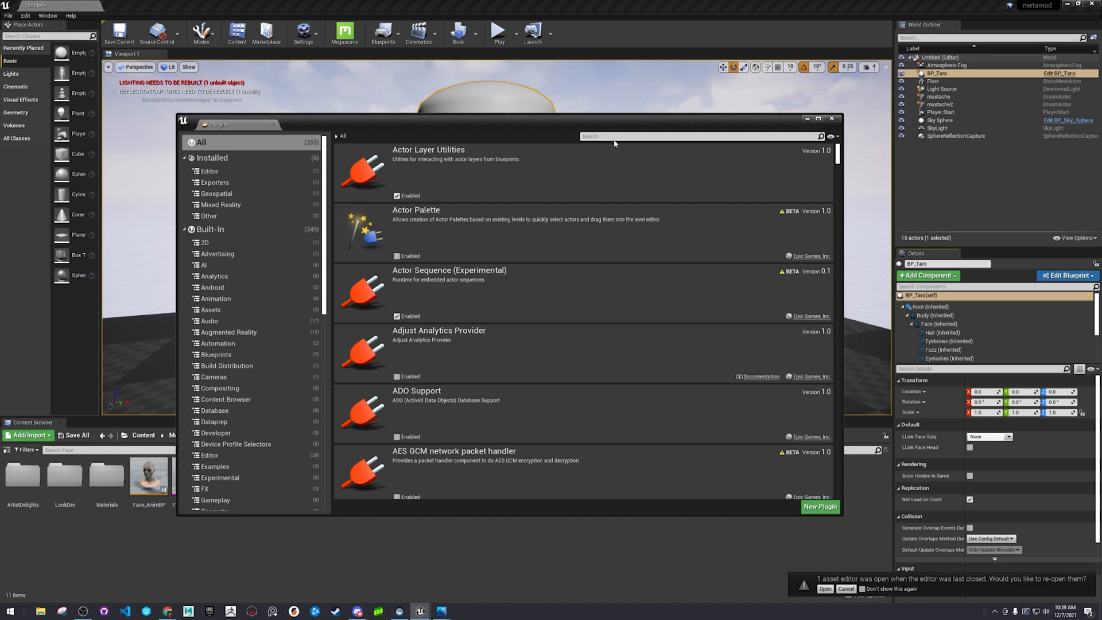
{"action": "type", "text": "arkit"}
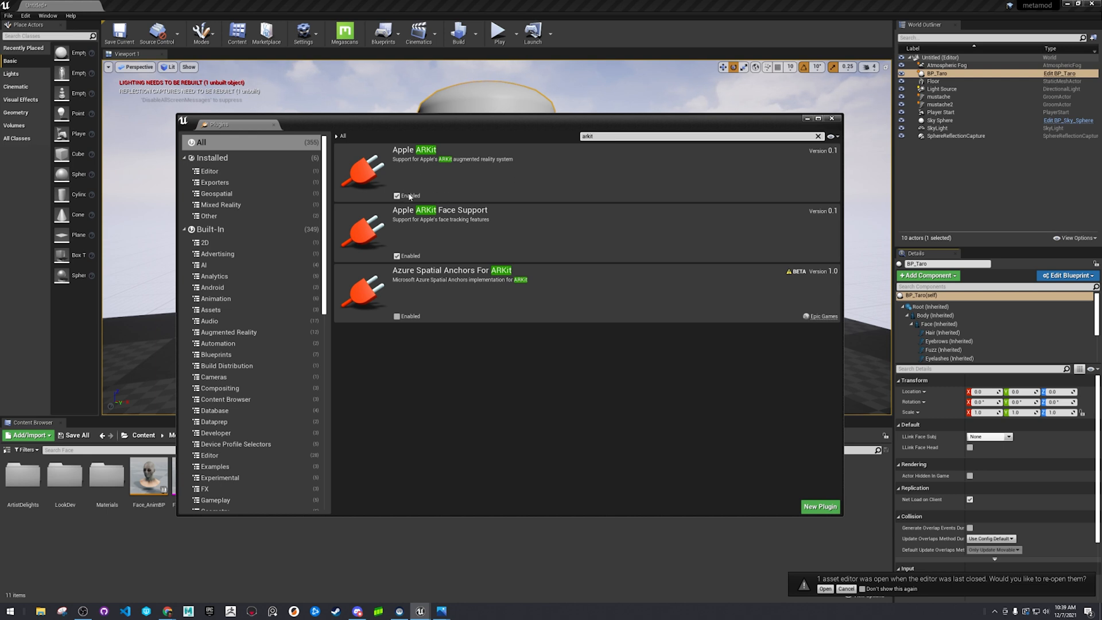
{"action": "mouse_move", "coordinate": [397, 256]}
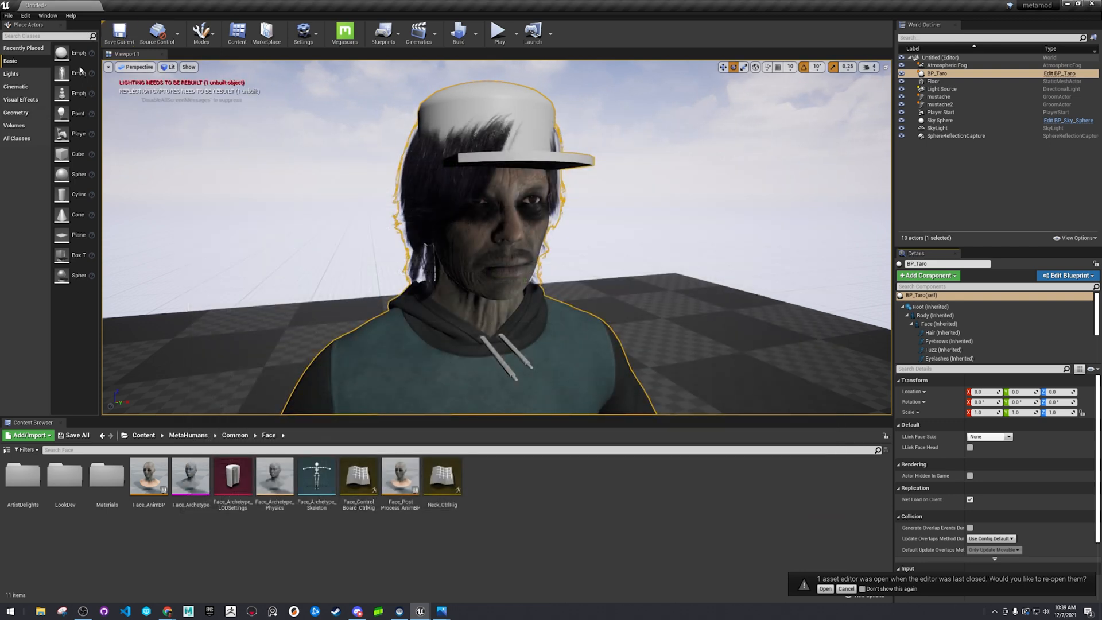
{"action": "left_click", "coordinate": [47, 15]}
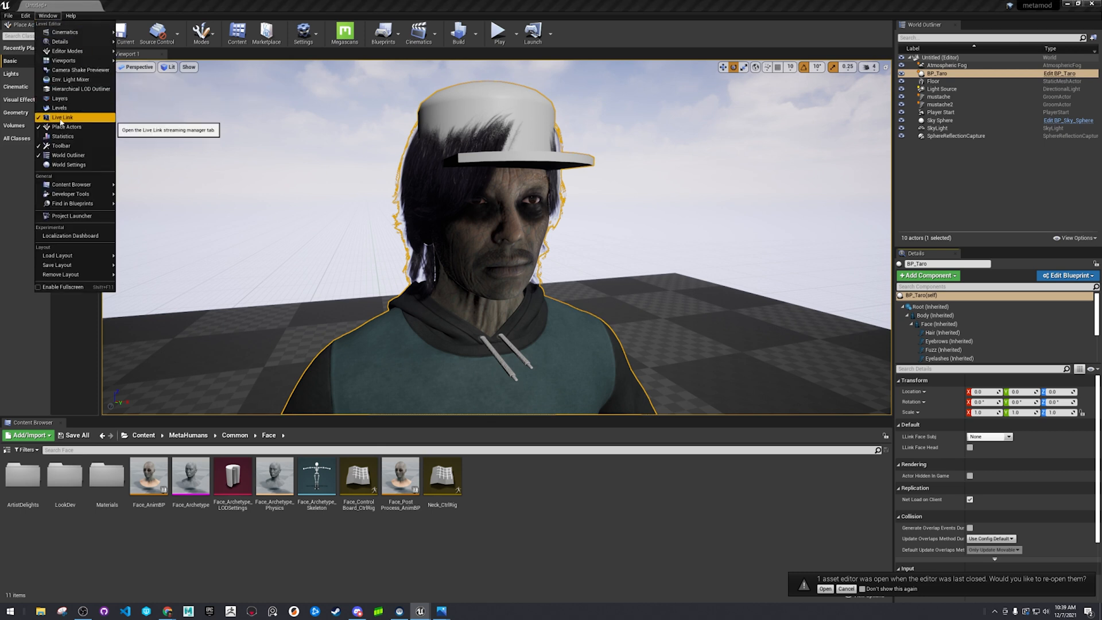
{"action": "left_click", "coordinate": [62, 117]}
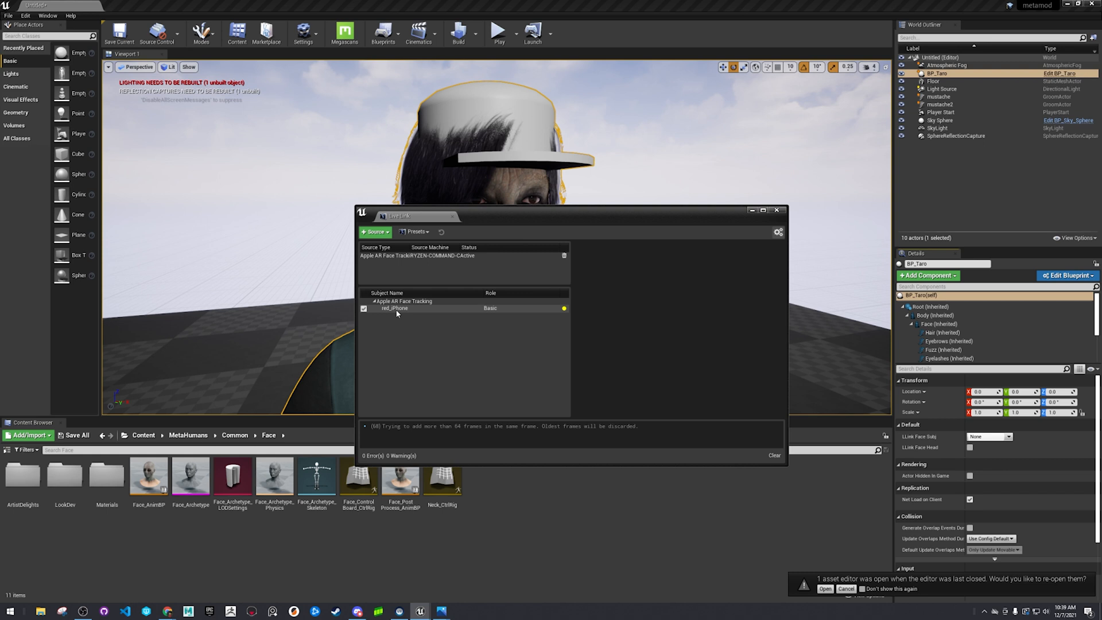
{"action": "left_click", "coordinate": [395, 307]}
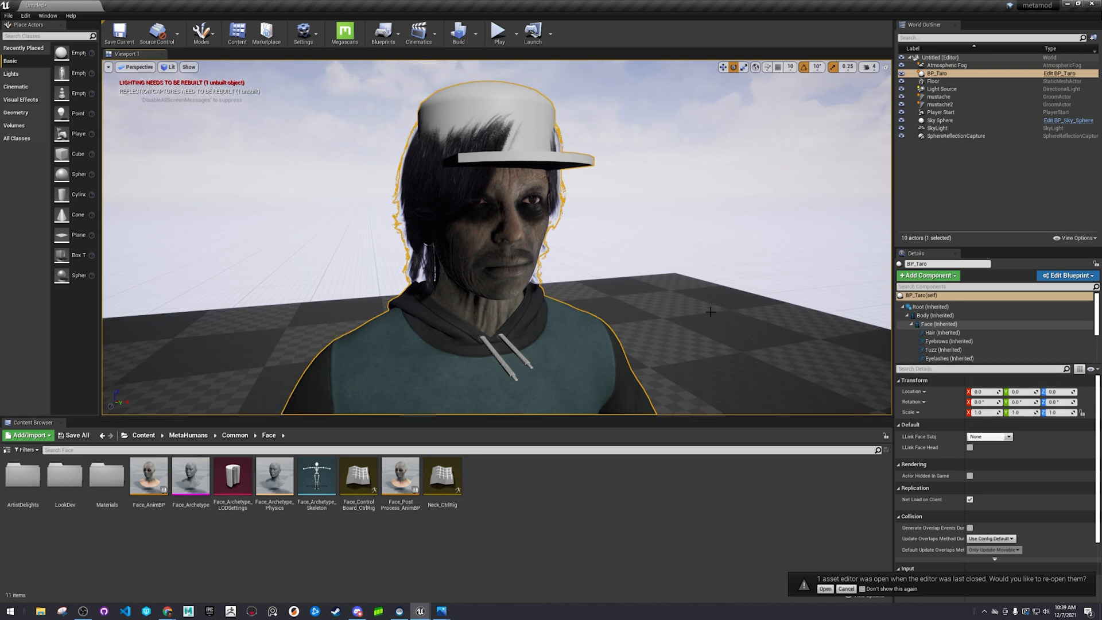
Step: Open Face_AnimBP from the Face component, confirm its Live Link subject is red_iPhone, and close it
{"action": "left_click", "coordinate": [937, 324]}
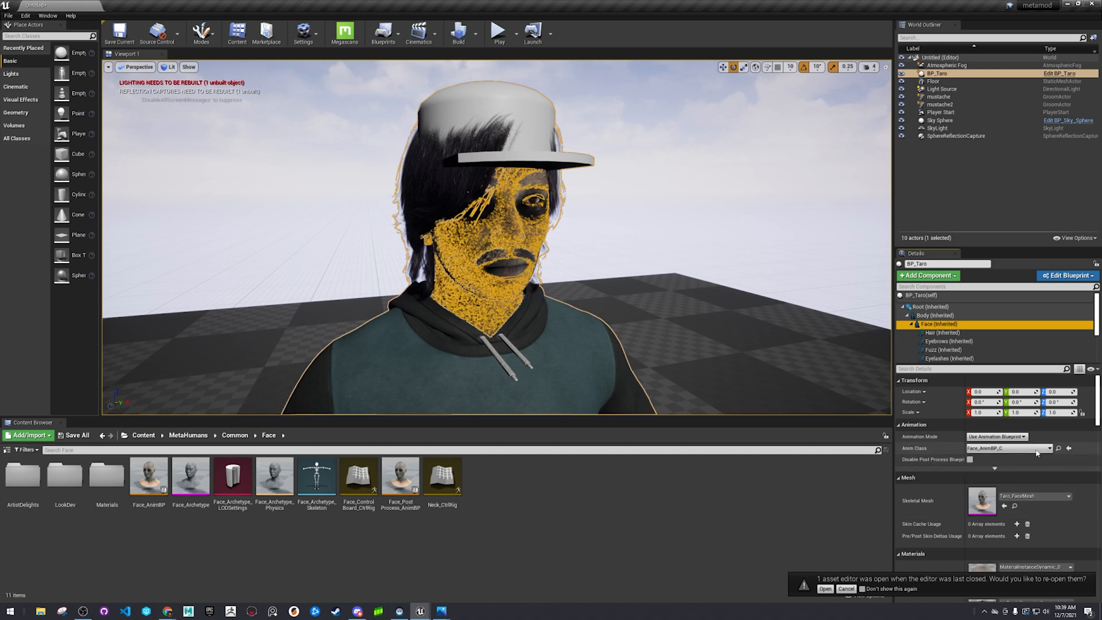
{"action": "left_click", "coordinate": [148, 475]}
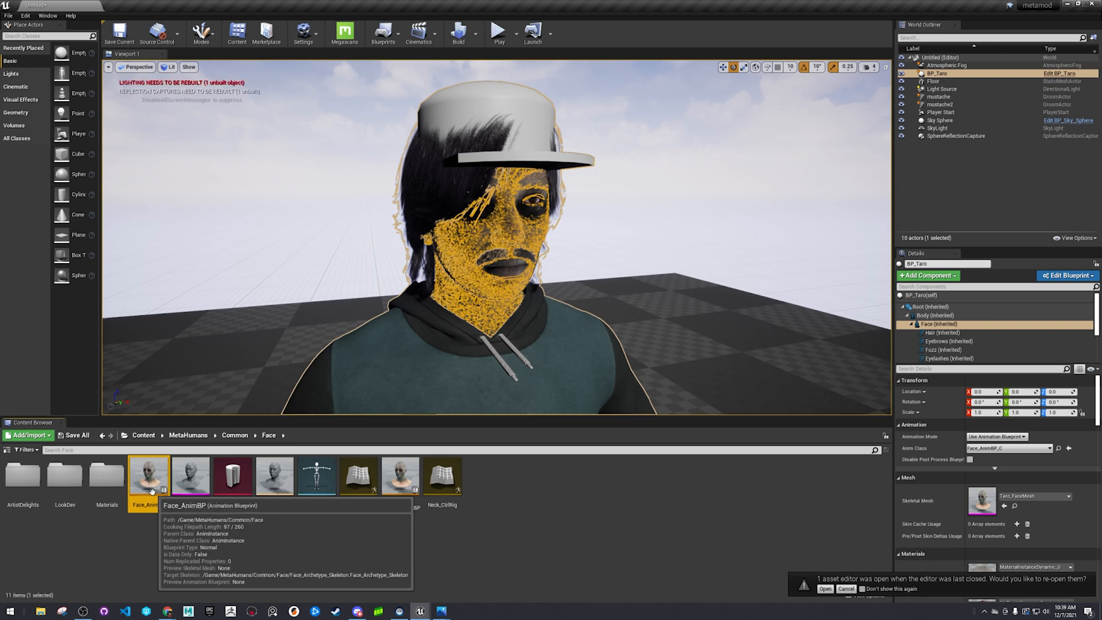
{"action": "double_click", "coordinate": [148, 476]}
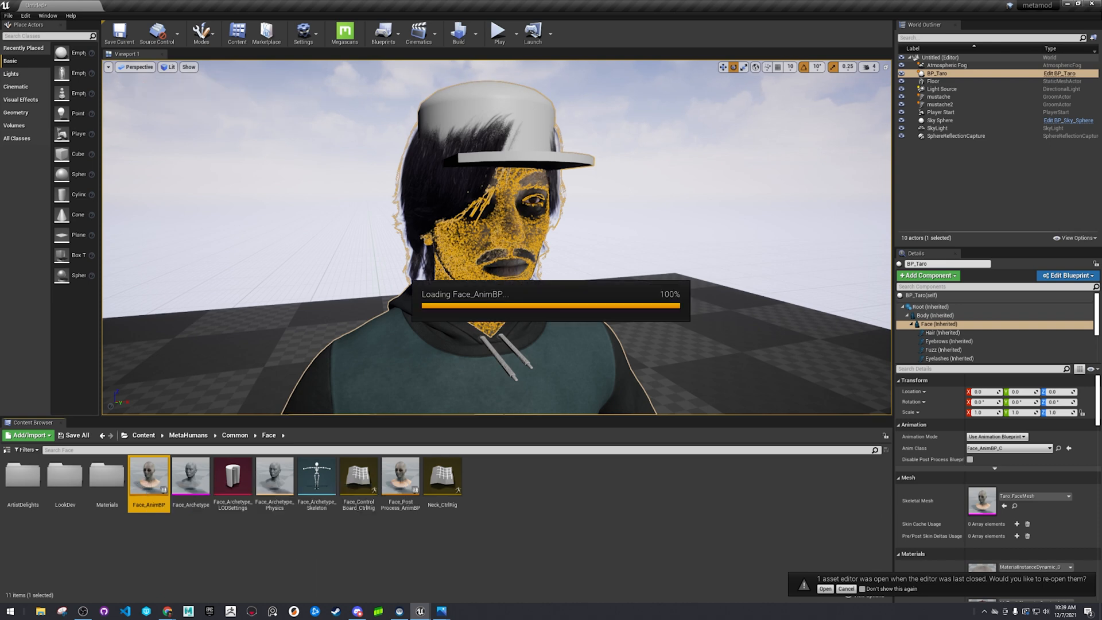
{"action": "double_click", "coordinate": [148, 475]}
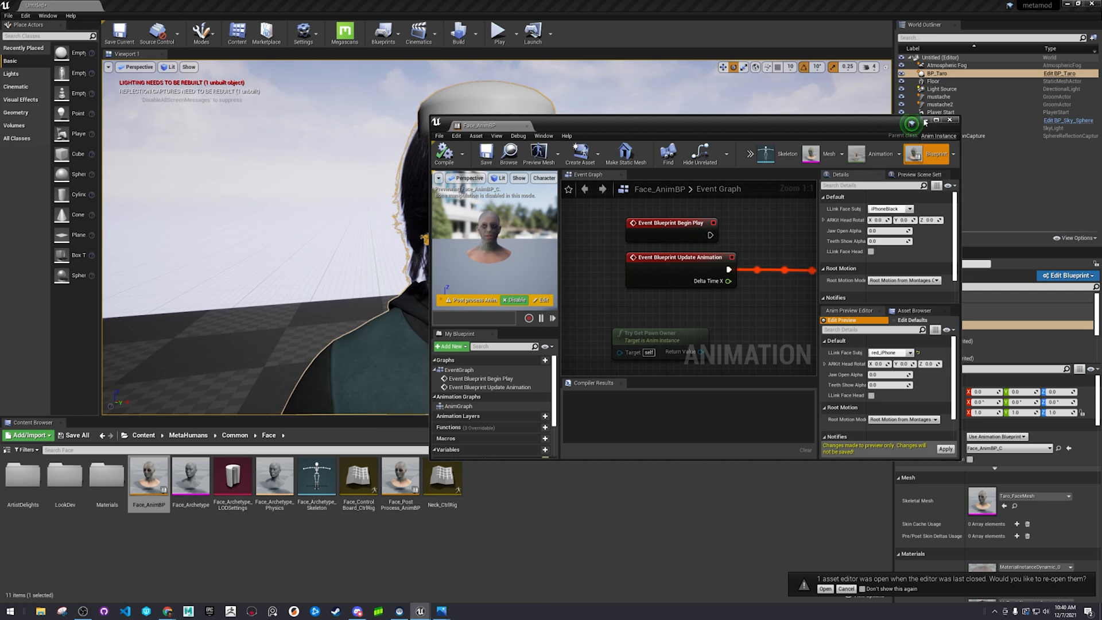
{"action": "left_click", "coordinate": [949, 121]}
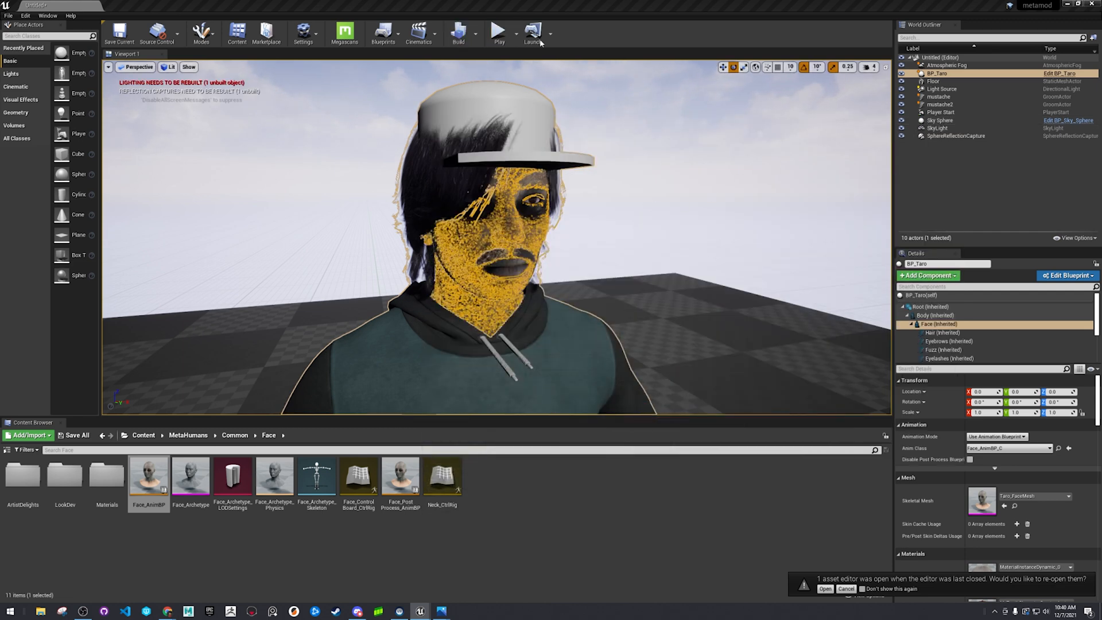
Step: Run a play test of the level and stop it again
{"action": "left_click", "coordinate": [498, 32]}
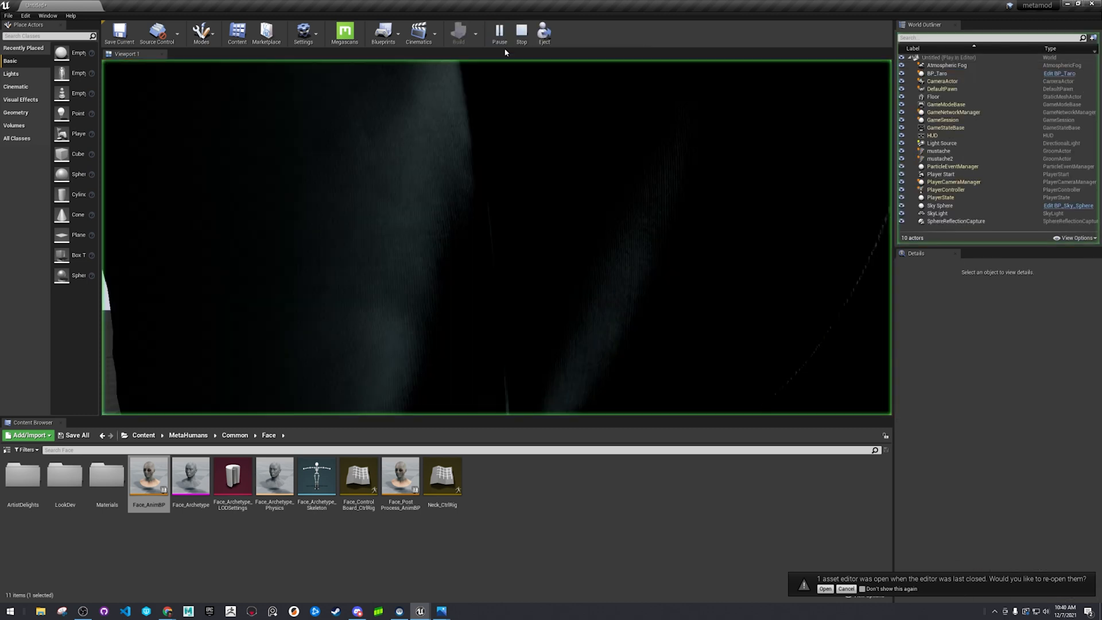
{"action": "left_click", "coordinate": [522, 33]}
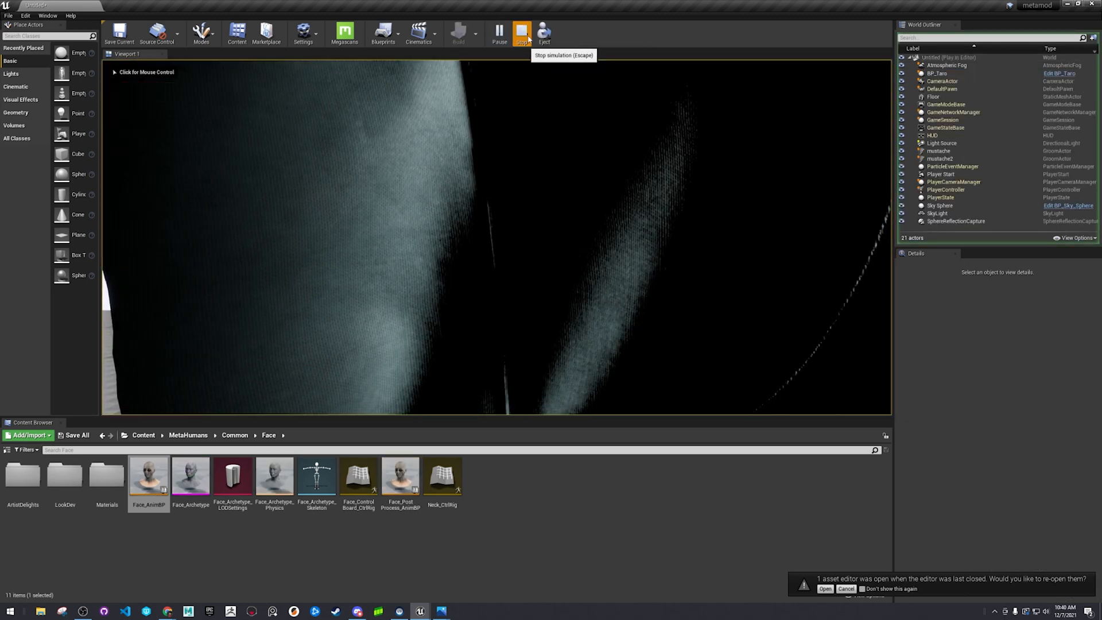
{"action": "left_click", "coordinate": [523, 32]}
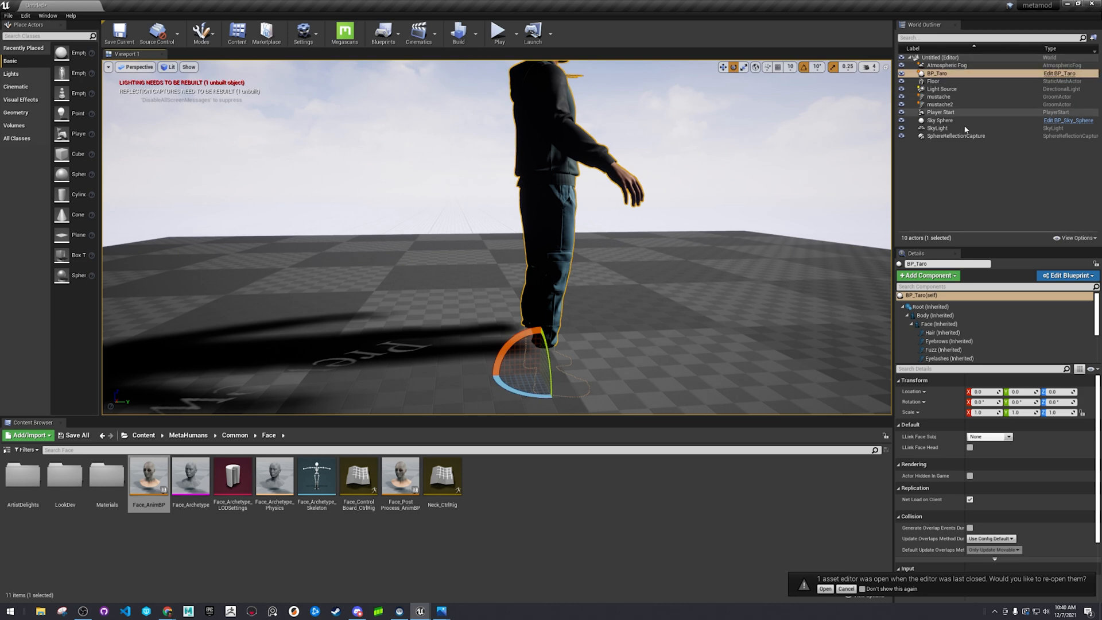
Step: Move the Player Start in front of the character and run another quick play test
{"action": "left_click", "coordinate": [939, 111]}
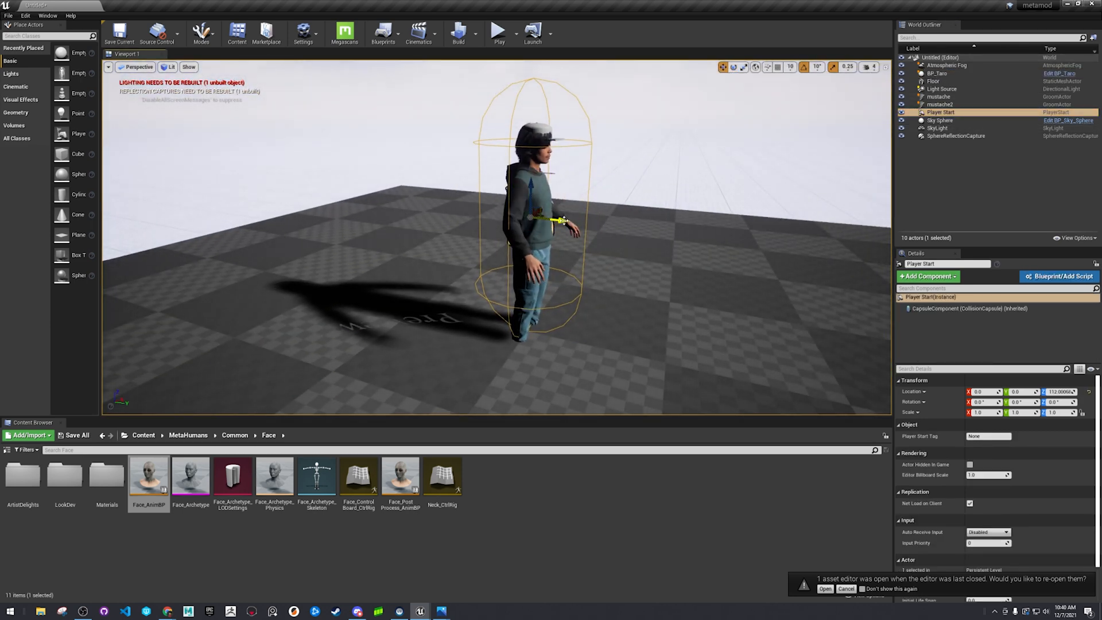
{"action": "left_click_drag", "start_coordinate": [558, 221], "coordinate": [737, 239]}
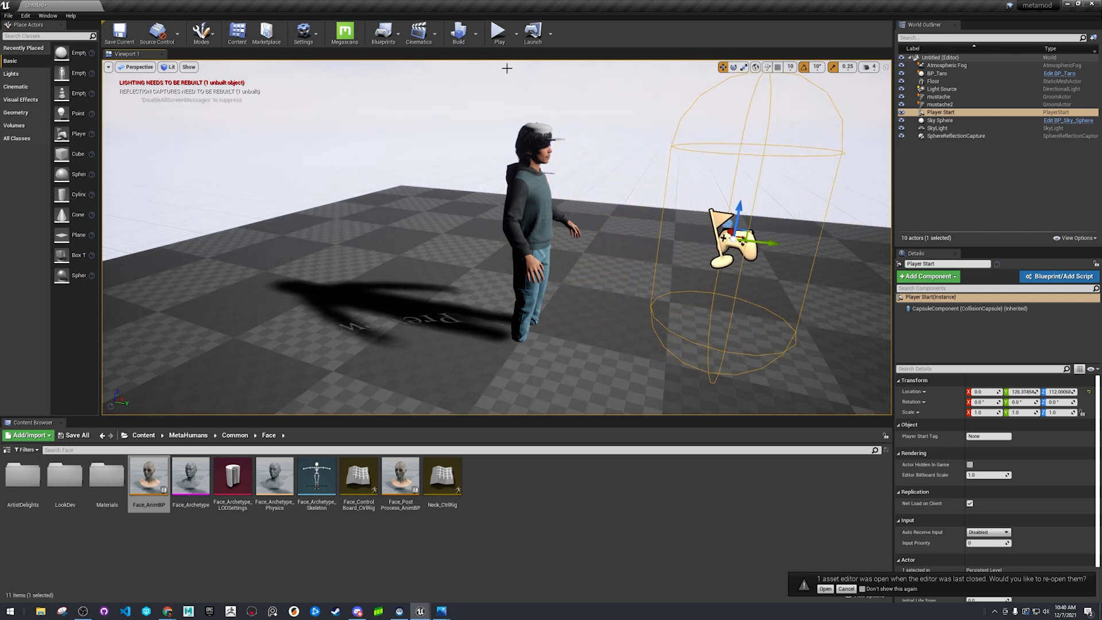
{"action": "left_click", "coordinate": [498, 32]}
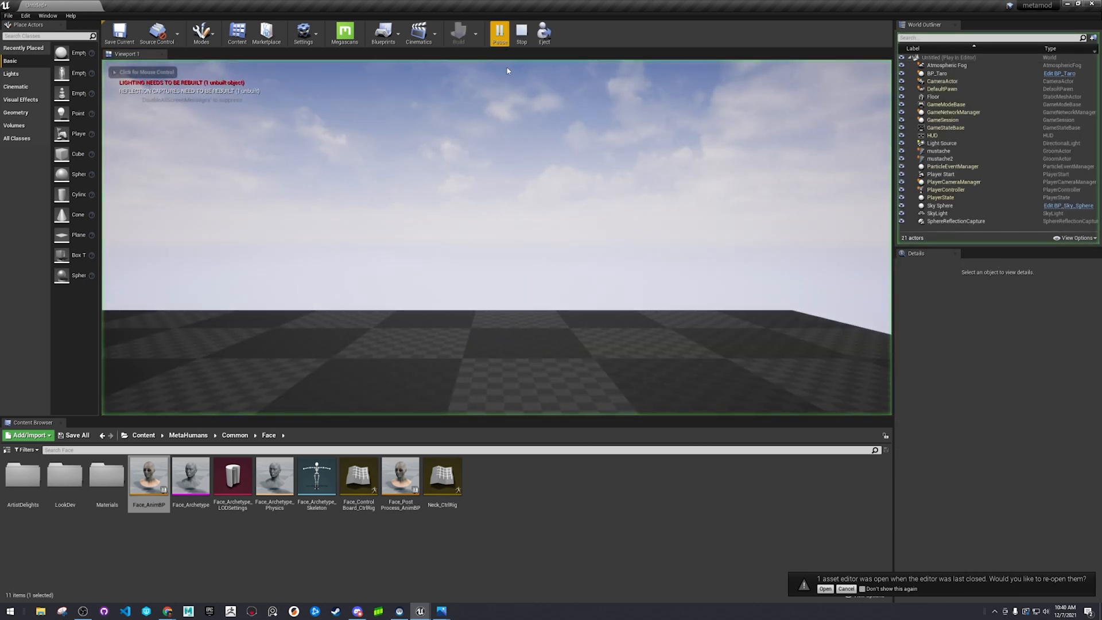
{"action": "left_click", "coordinate": [499, 32]}
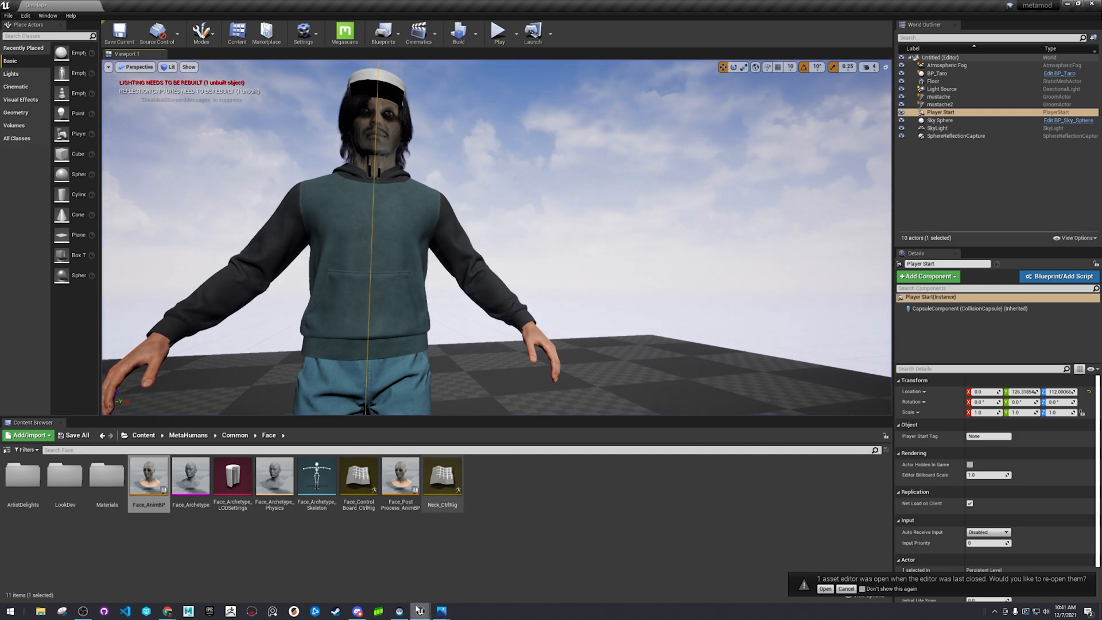
Step: Compile Face_AnimBP and review its LLink Face Subj options
{"action": "double_click", "coordinate": [148, 475]}
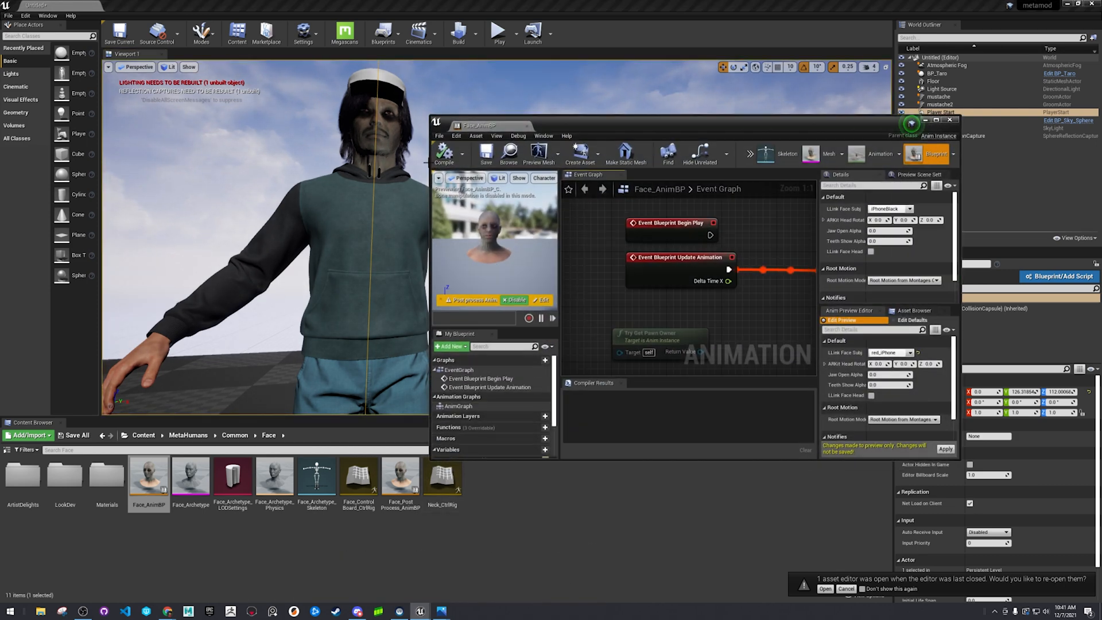
{"action": "left_click", "coordinate": [443, 155]}
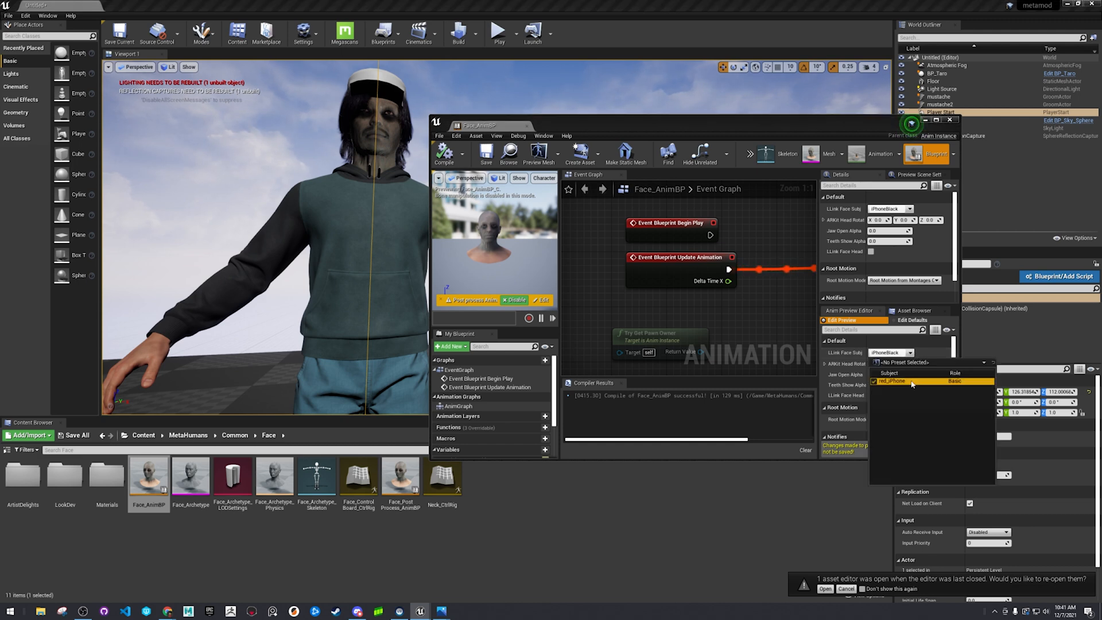
{"action": "left_click", "coordinate": [484, 153]}
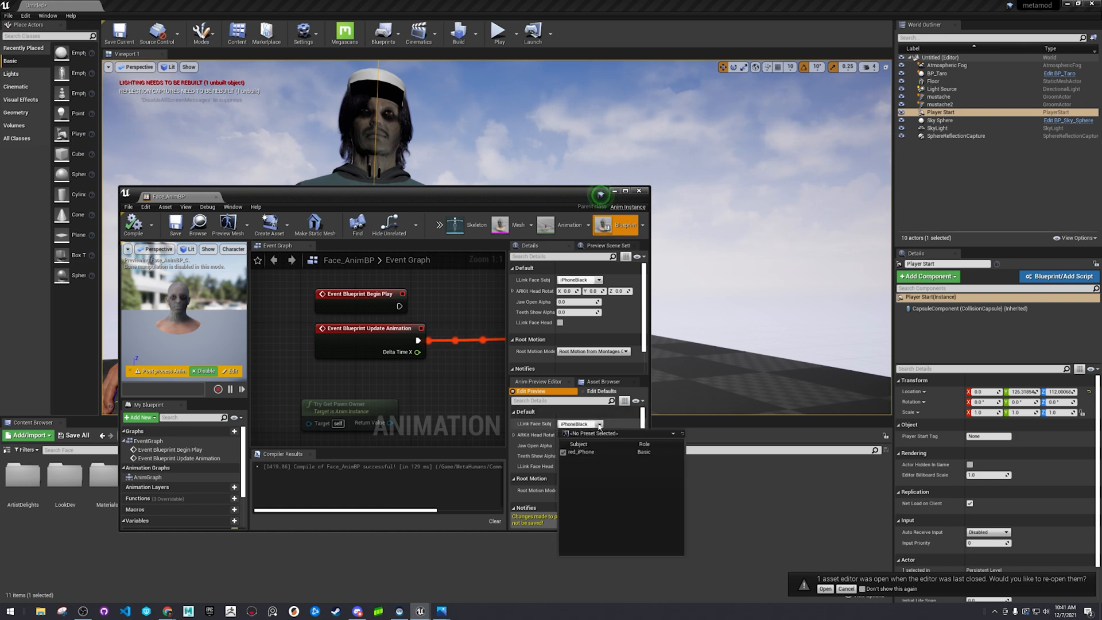
Step: Run a play test of the level and stop it
{"action": "left_click", "coordinate": [581, 451]}
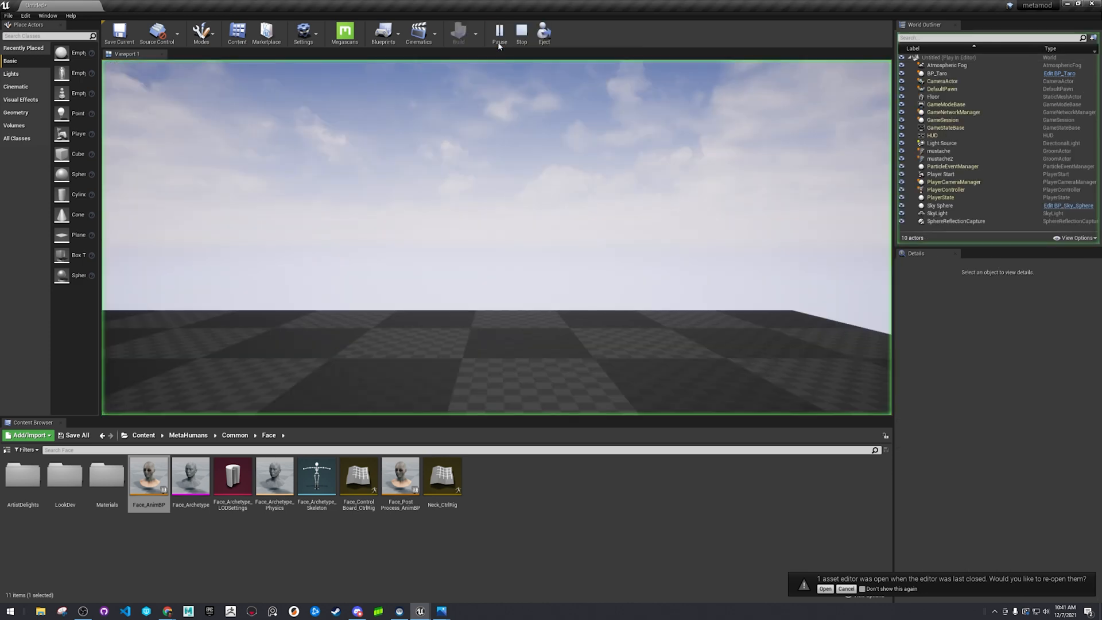
{"action": "left_click", "coordinate": [521, 31]}
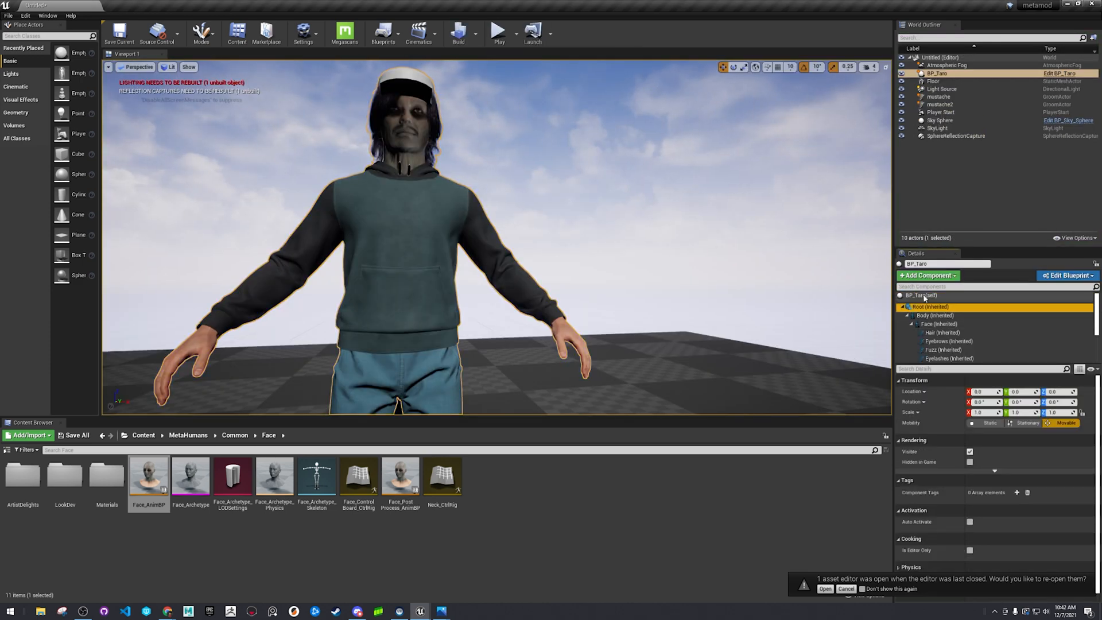
Step: Enable LLink Face Head on BP_Taro with subject red_iPhone and start a play test
{"action": "left_click", "coordinate": [927, 295]}
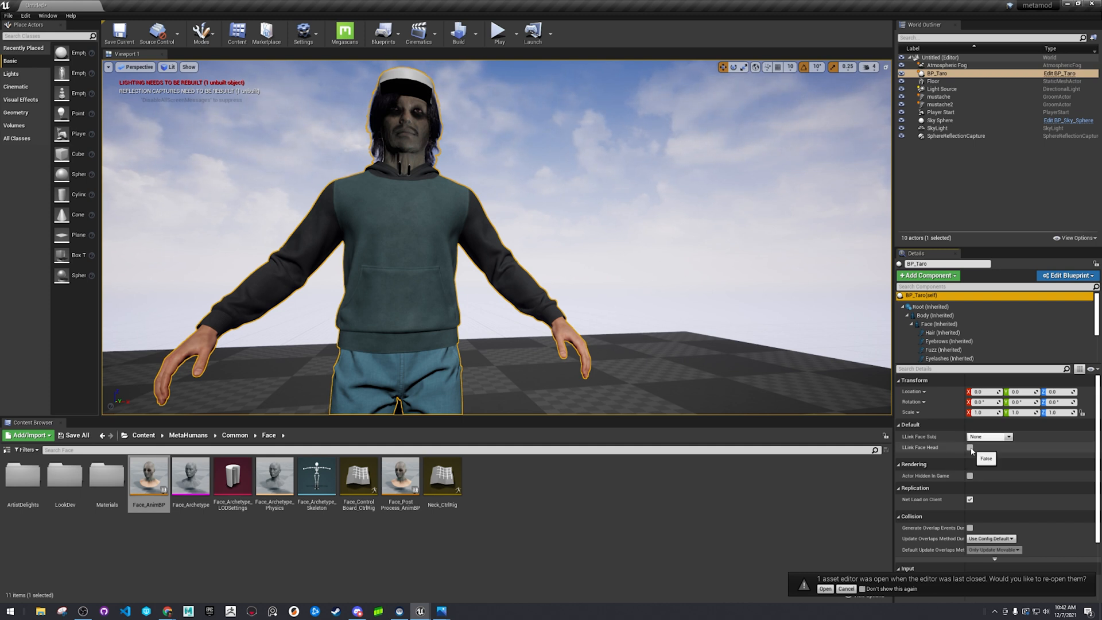
{"action": "left_click", "coordinate": [971, 447]}
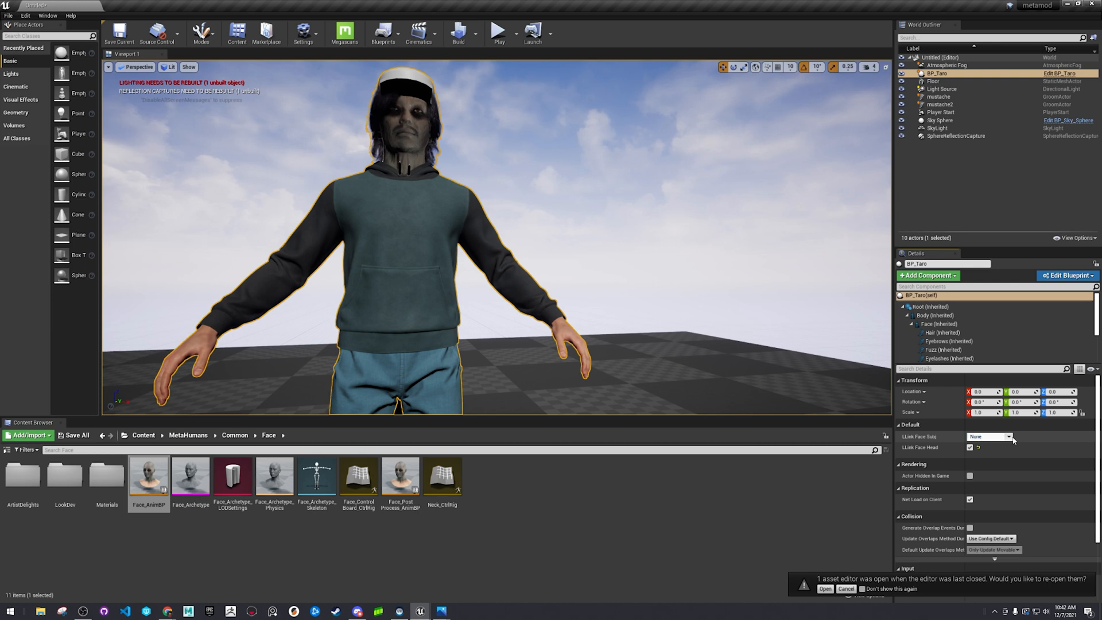
{"action": "left_click", "coordinate": [987, 436]}
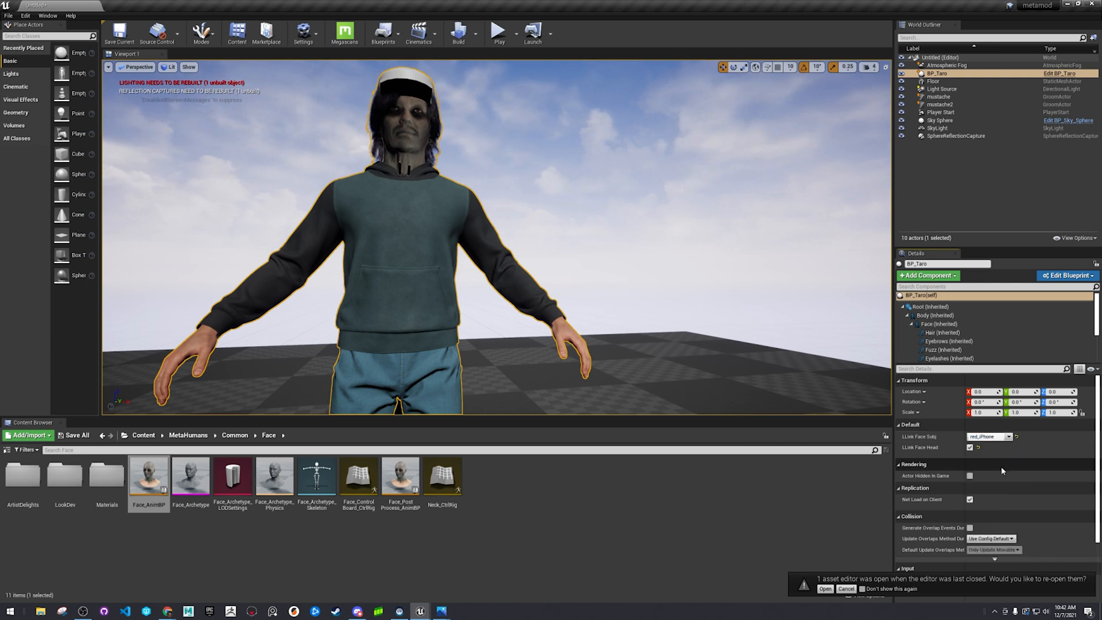
{"action": "left_click", "coordinate": [499, 32]}
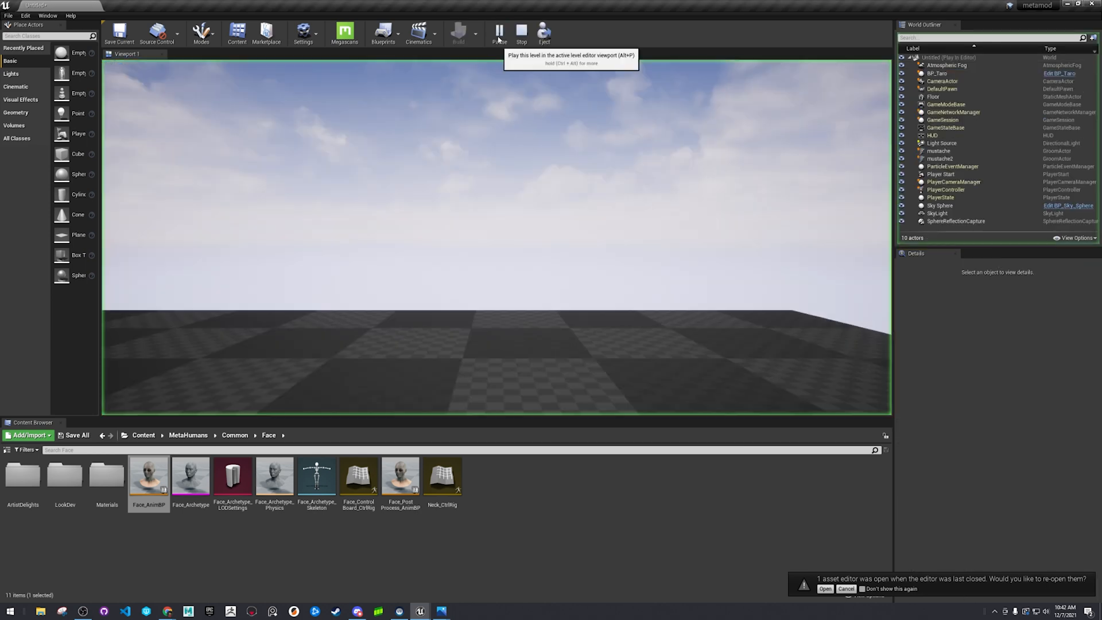
Step: Watch the MetaHuman's face follow live iPhone tracking in play, then stop
{"action": "left_click", "coordinate": [499, 33]}
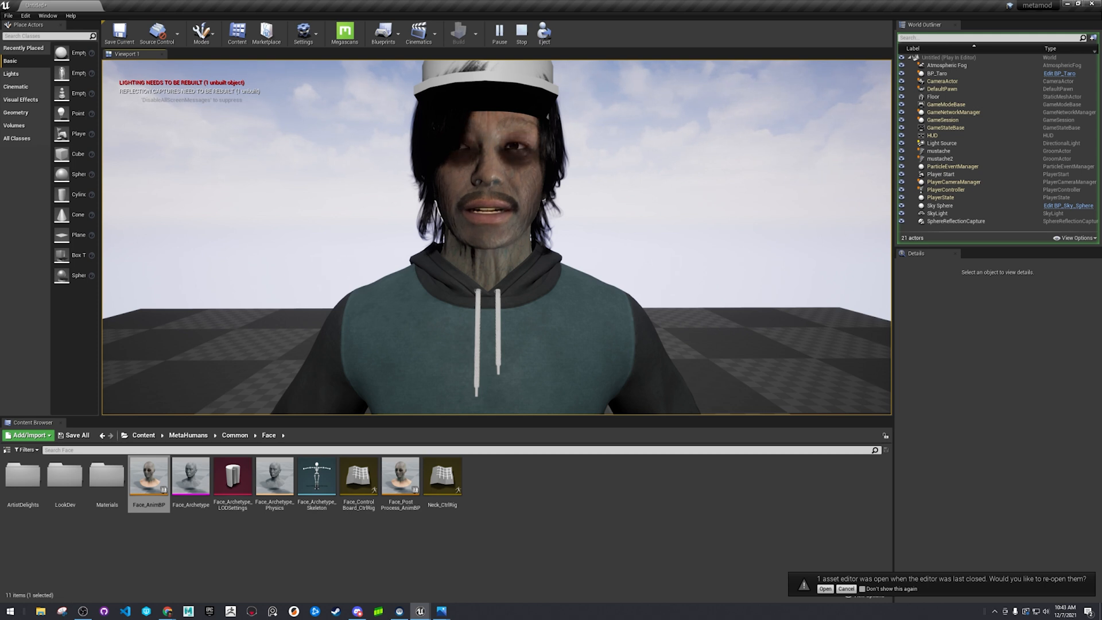
{"action": "left_click", "coordinate": [938, 73]}
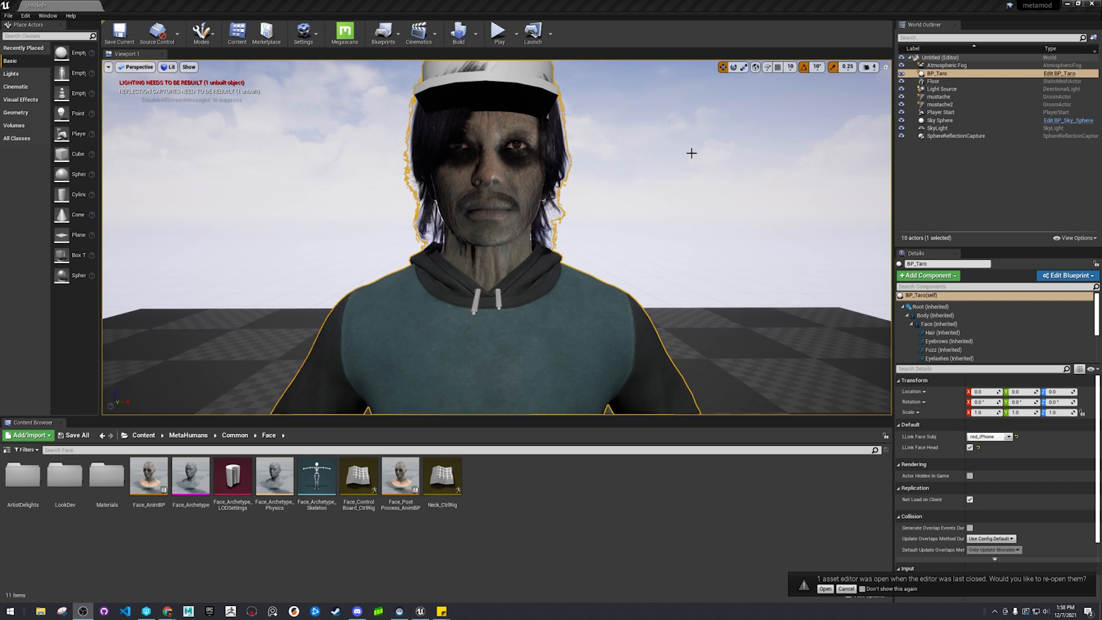
{"action": "mouse_move", "coordinate": [502, 176]}
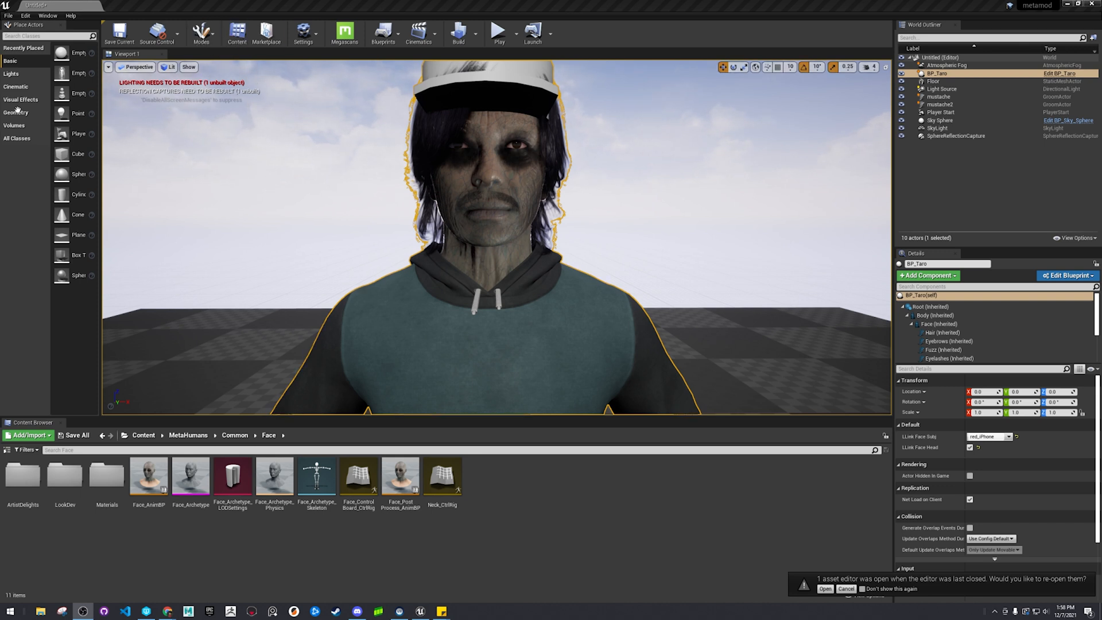
Step: Open Take Recorder with Scene_1 take 01 via Window > Cinematics
{"action": "left_click", "coordinate": [47, 15]}
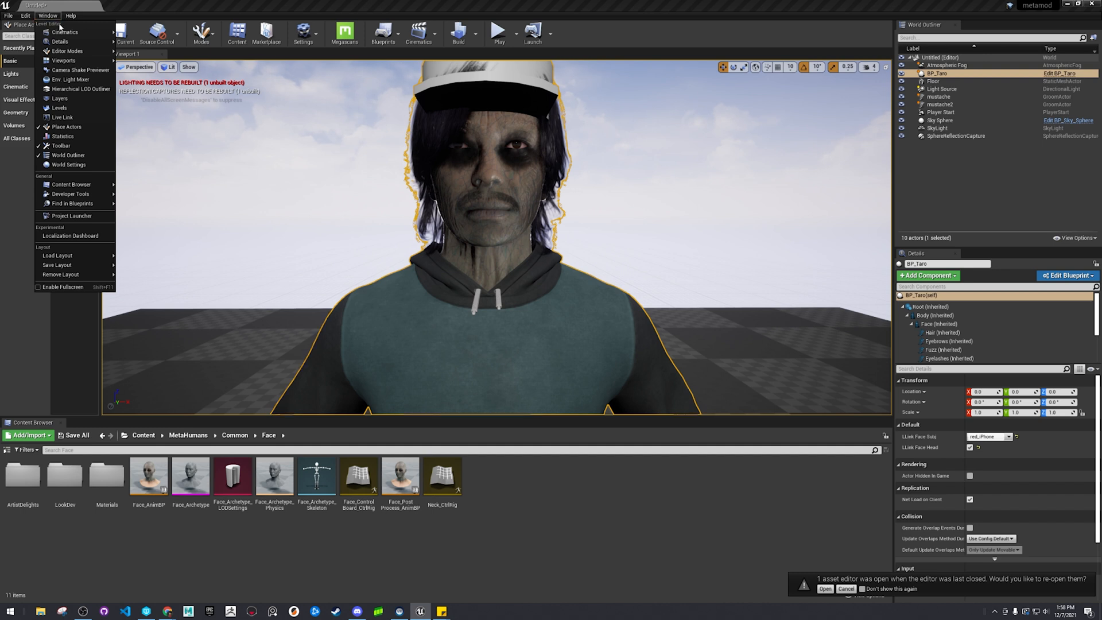
{"action": "mouse_move", "coordinate": [64, 32]}
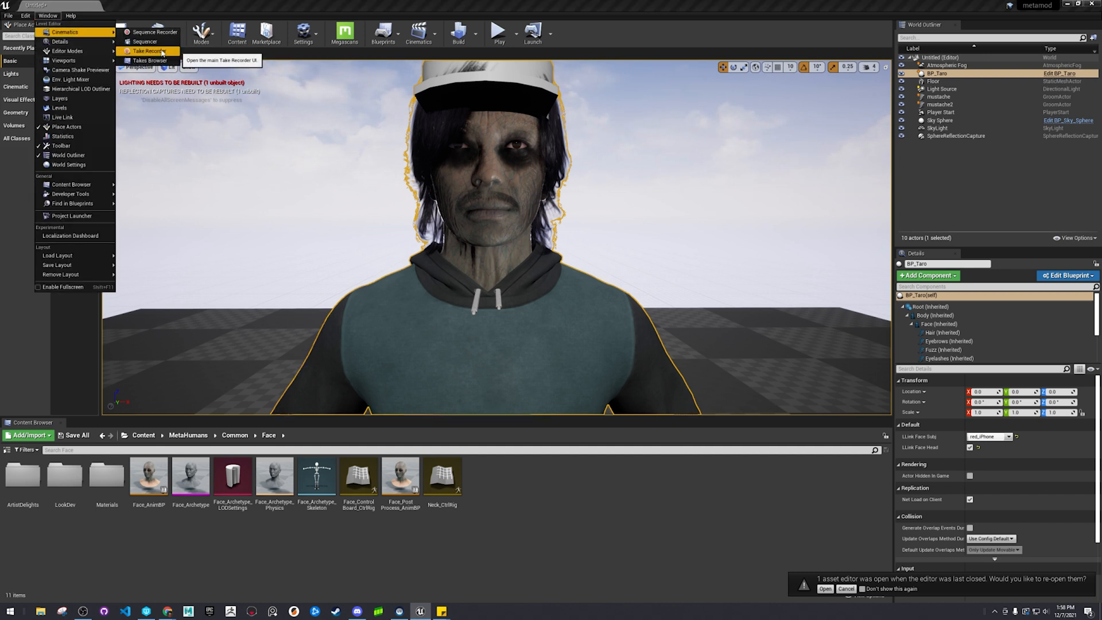
{"action": "mouse_move", "coordinate": [145, 41]}
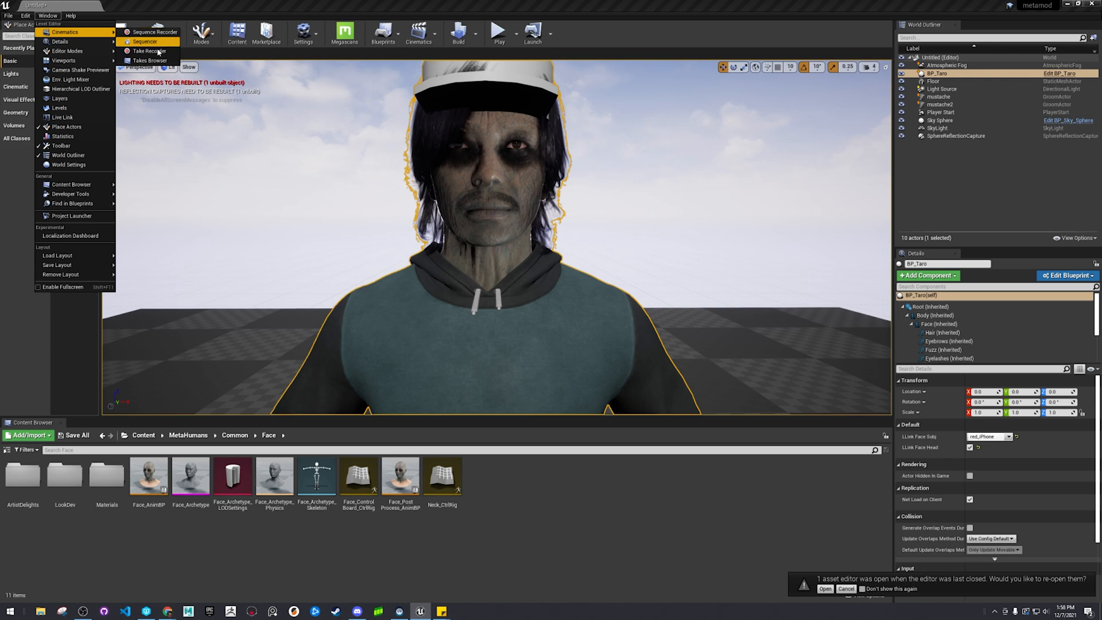
{"action": "left_click", "coordinate": [148, 51]}
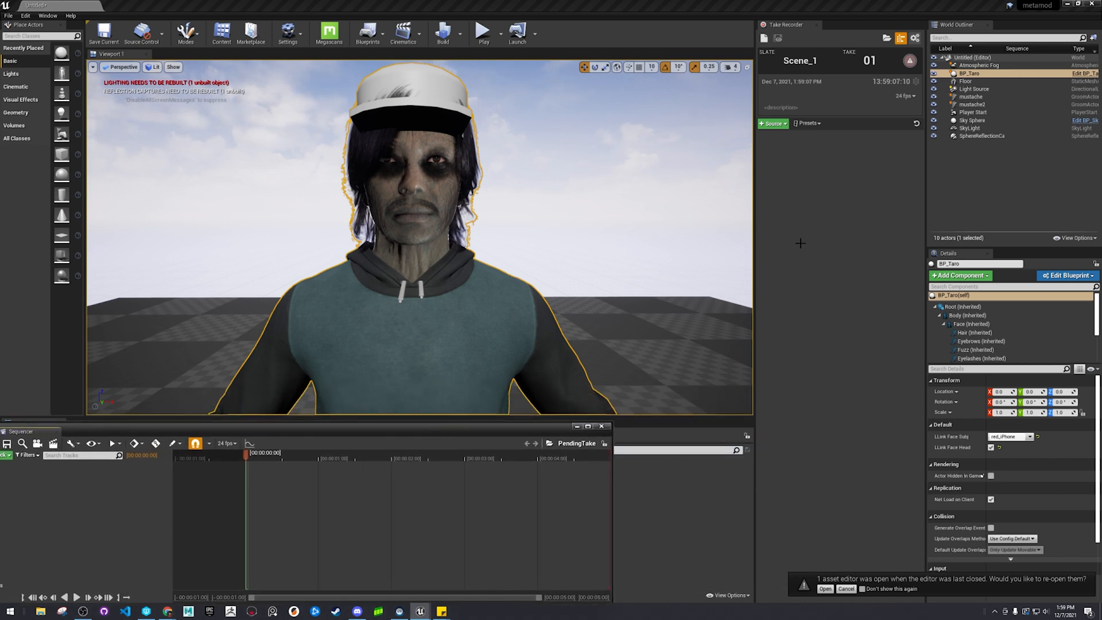
{"action": "mouse_move", "coordinate": [908, 61]}
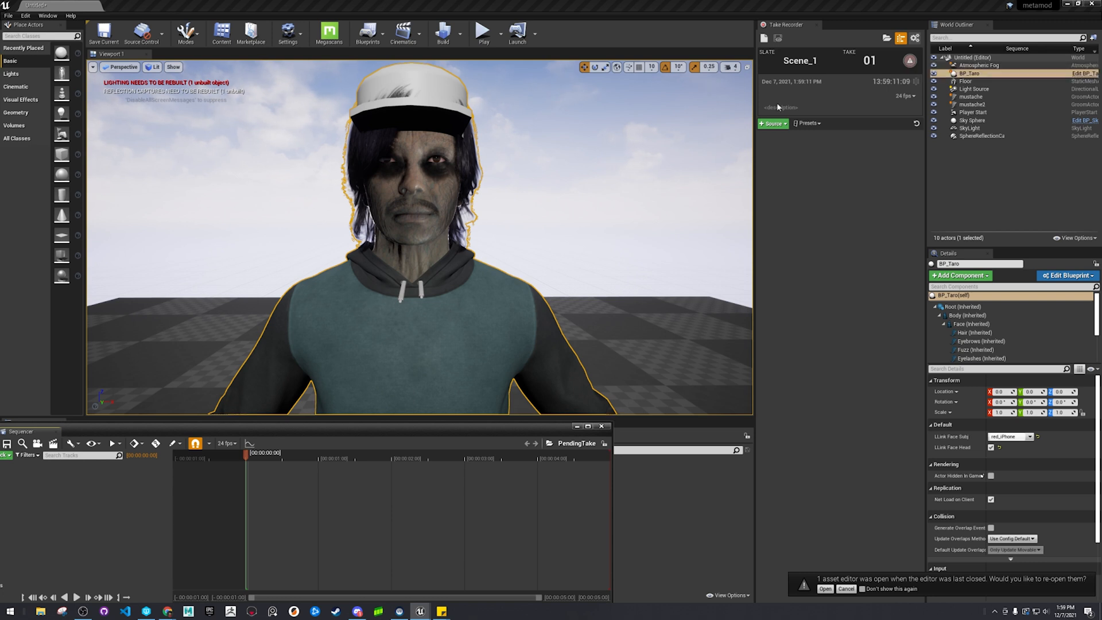
Step: Undock Sequencer, add BP_Taro as a recording source, and start recording take 1 of Scene_1
{"action": "left_click", "coordinate": [66, 427]}
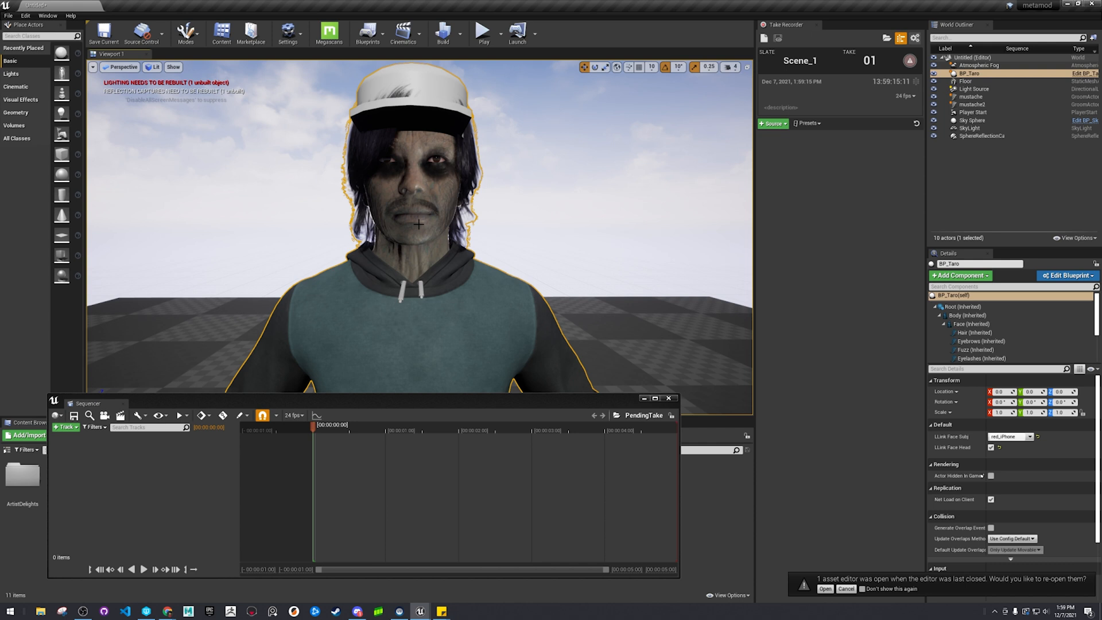
{"action": "left_click", "coordinate": [63, 426]}
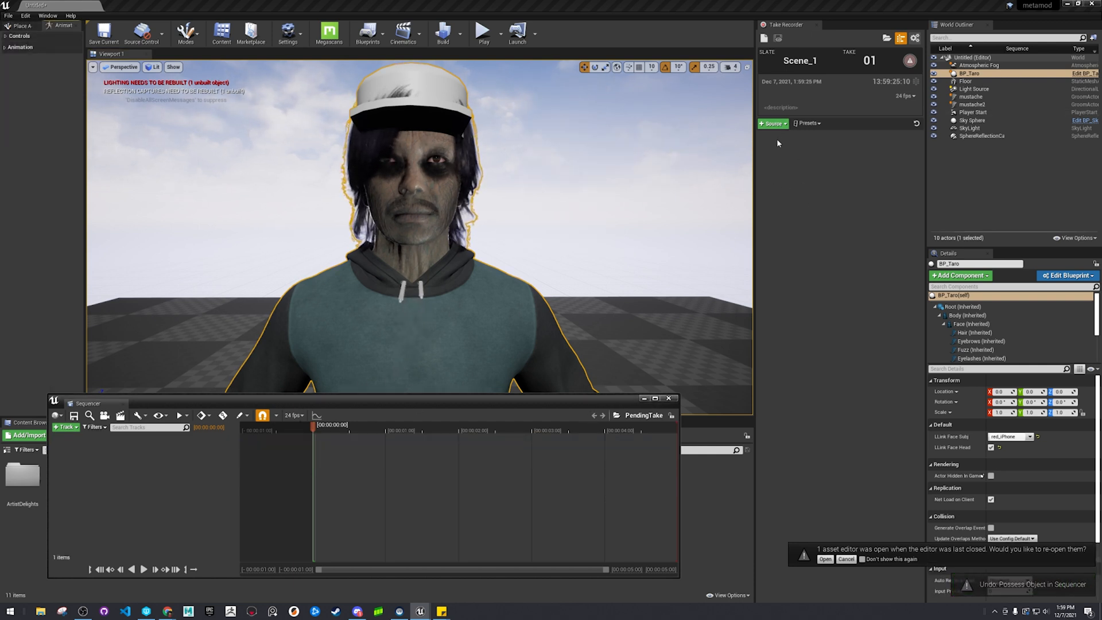
{"action": "left_click", "coordinate": [771, 122]}
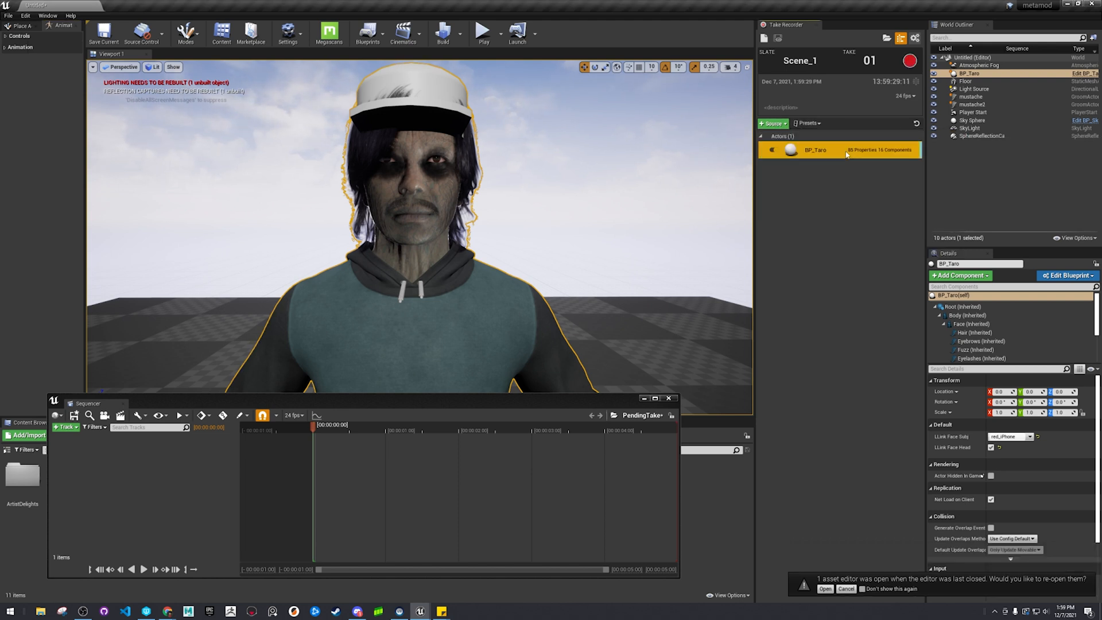
{"action": "left_click", "coordinate": [815, 150]}
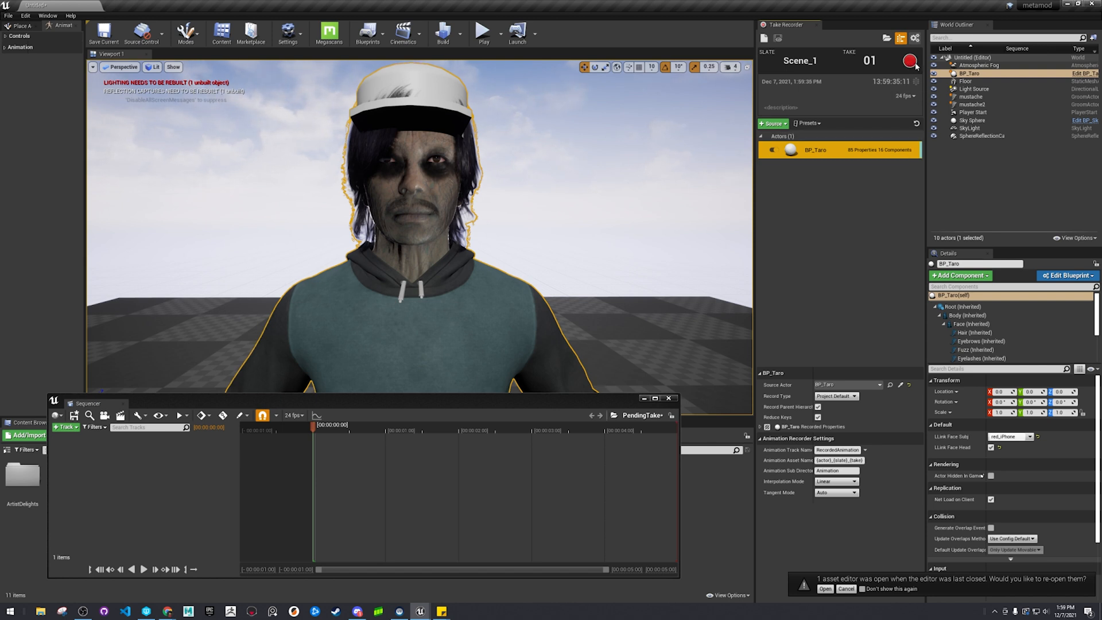
{"action": "left_click", "coordinate": [910, 62]}
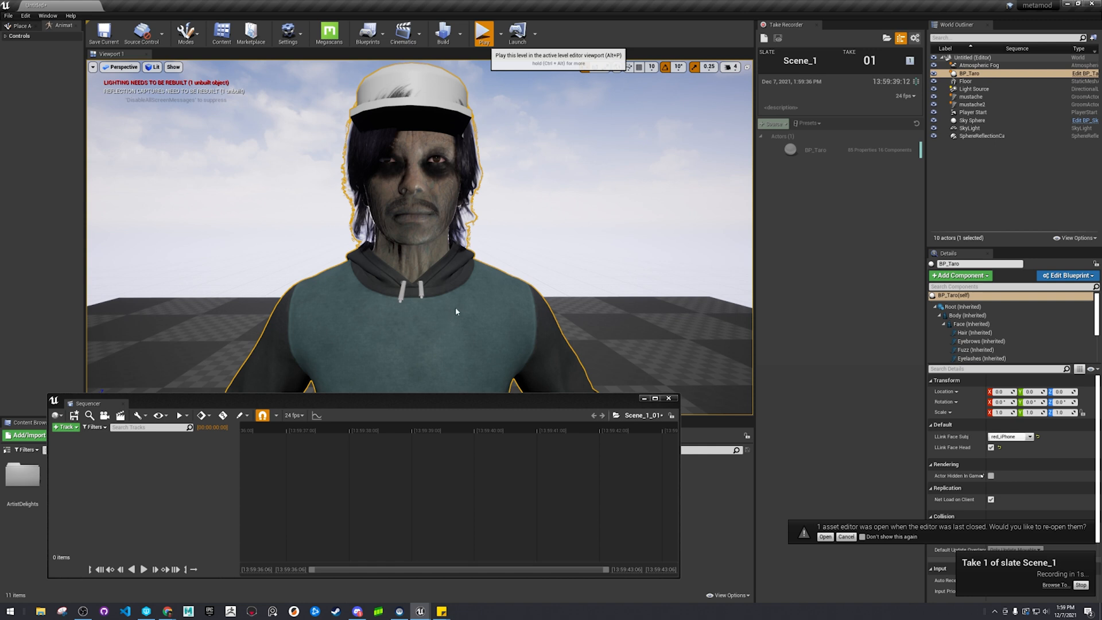
{"action": "mouse_move", "coordinate": [497, 29]}
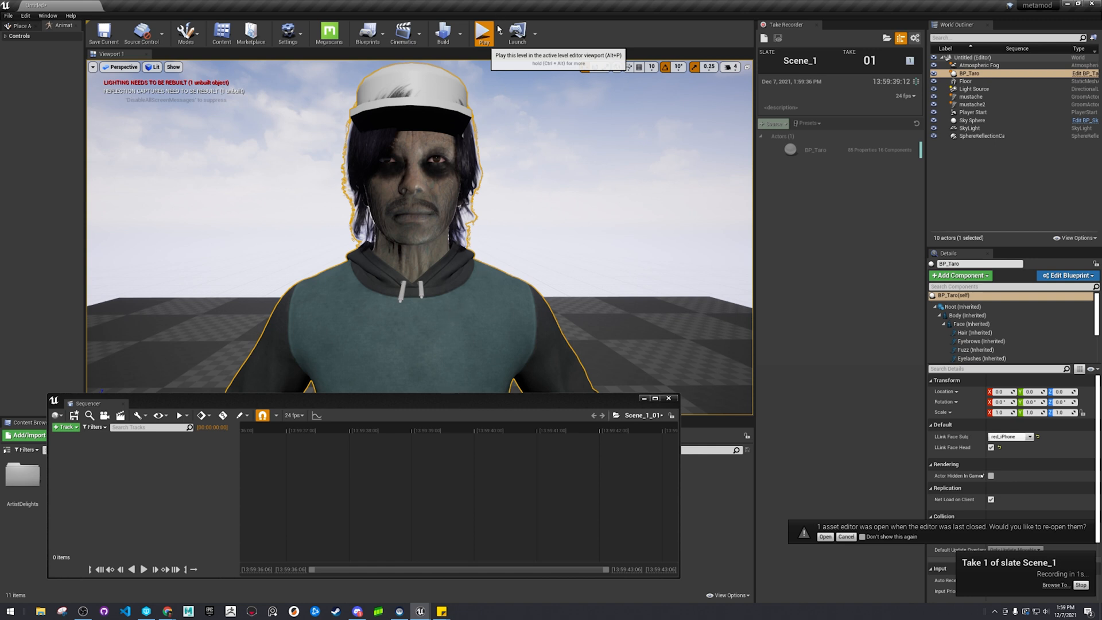
Step: Record BP_Taro's live facial performance during play, then stop recording and end play
{"action": "left_click", "coordinate": [484, 32]}
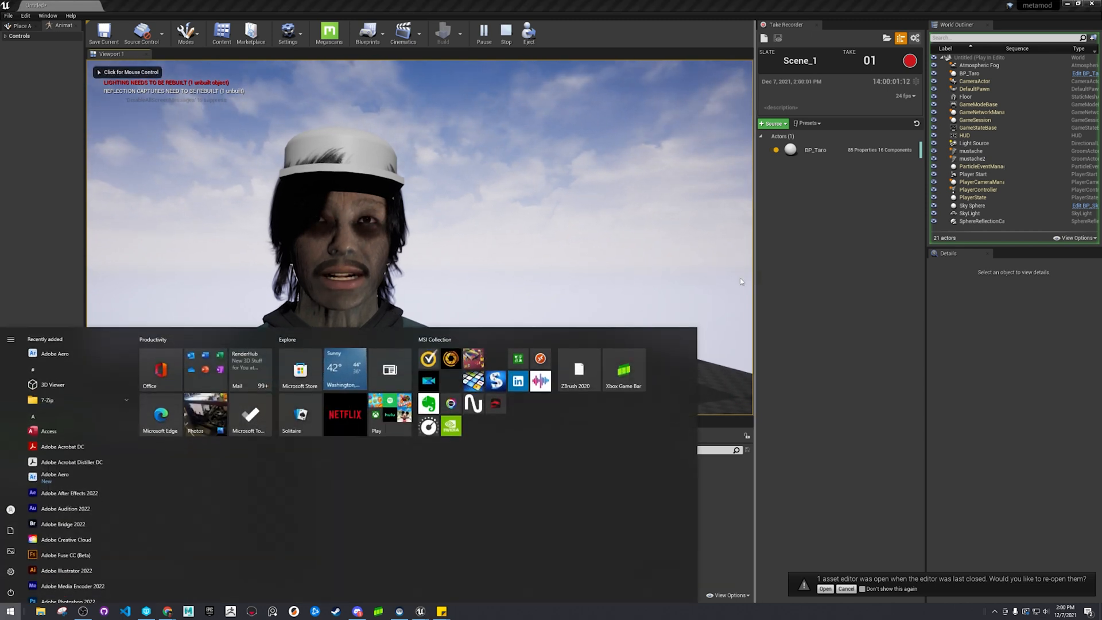
{"action": "left_click", "coordinate": [909, 60]}
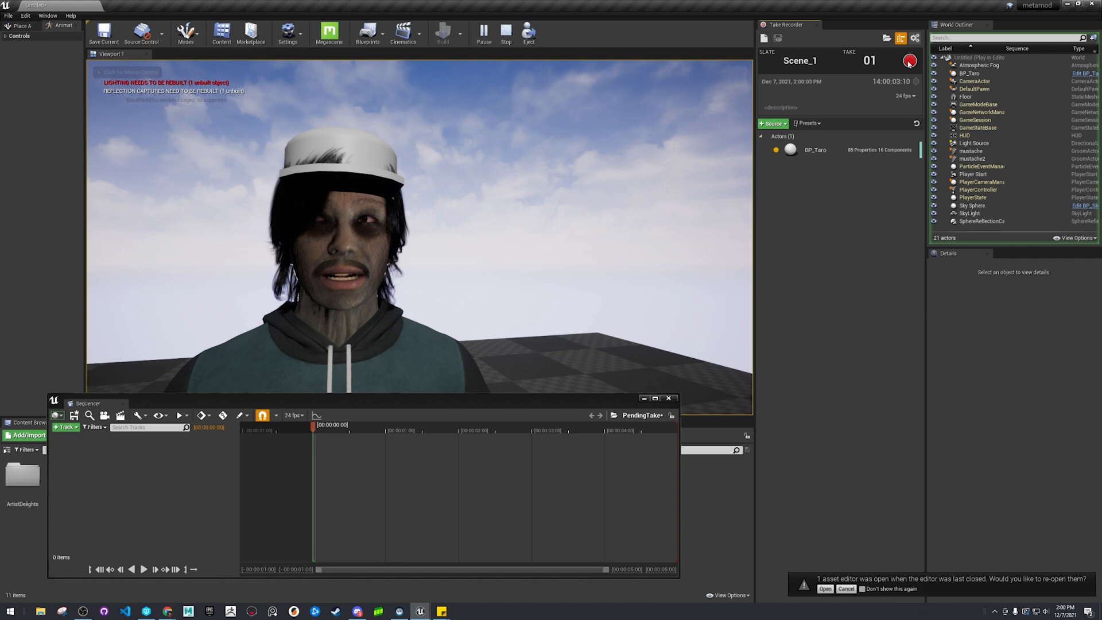
{"action": "left_click", "coordinate": [908, 61]}
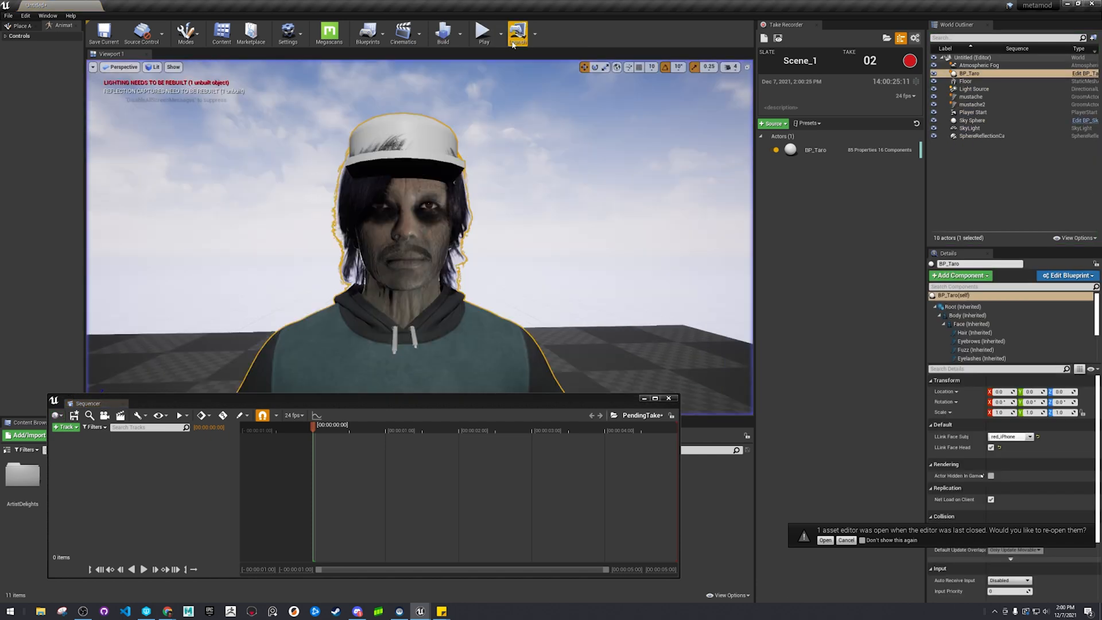
Step: Open the recorded Scene_1_01 take from Cinematics > Takes > 2021-12-07 and select BP_Taro's recorded tracks
{"action": "left_click", "coordinate": [814, 150]}
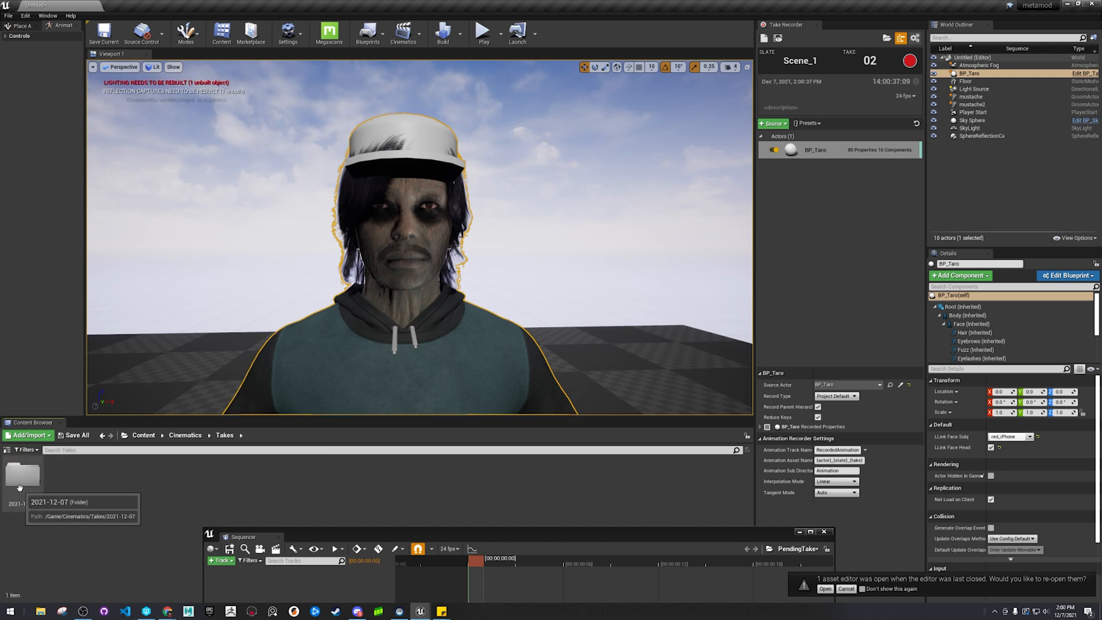
{"action": "double_click", "coordinate": [21, 474]}
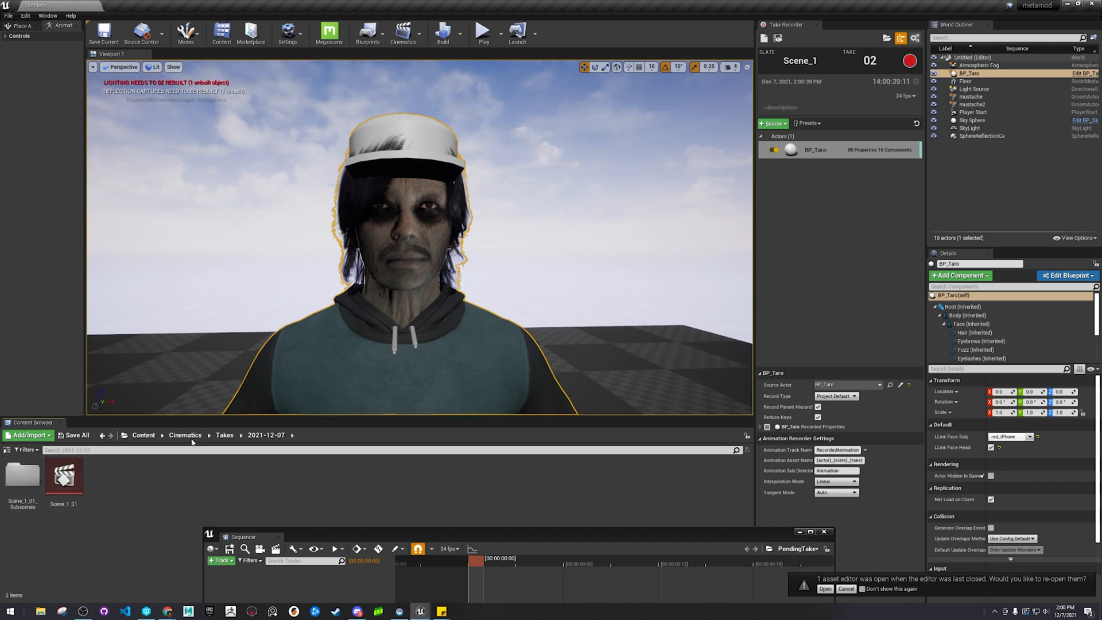
{"action": "left_click", "coordinate": [63, 476]}
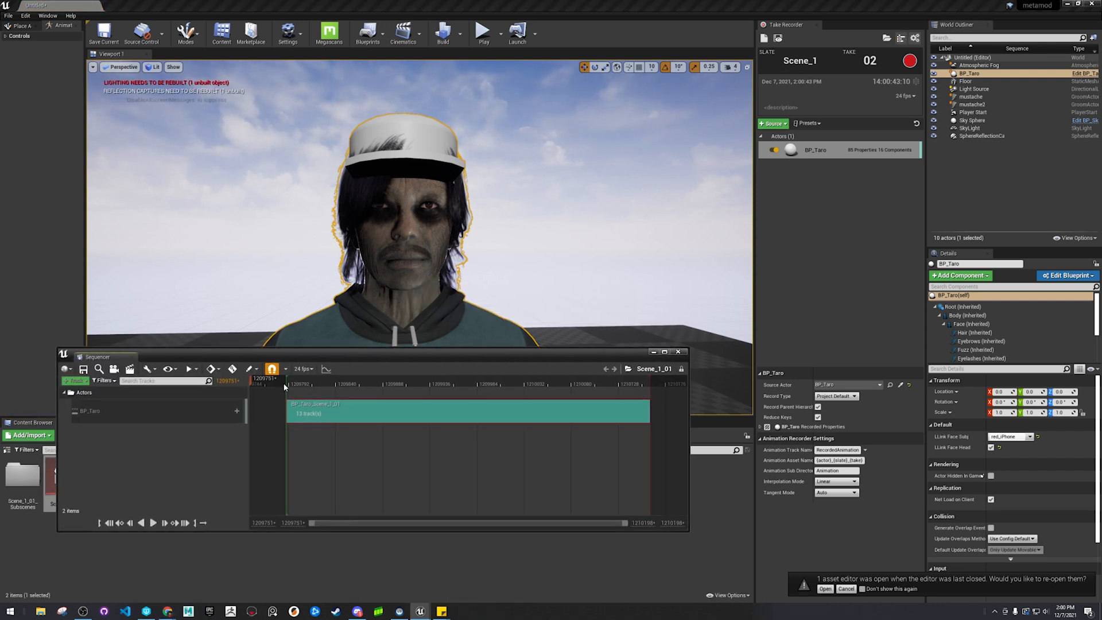
{"action": "left_click", "coordinate": [384, 384]}
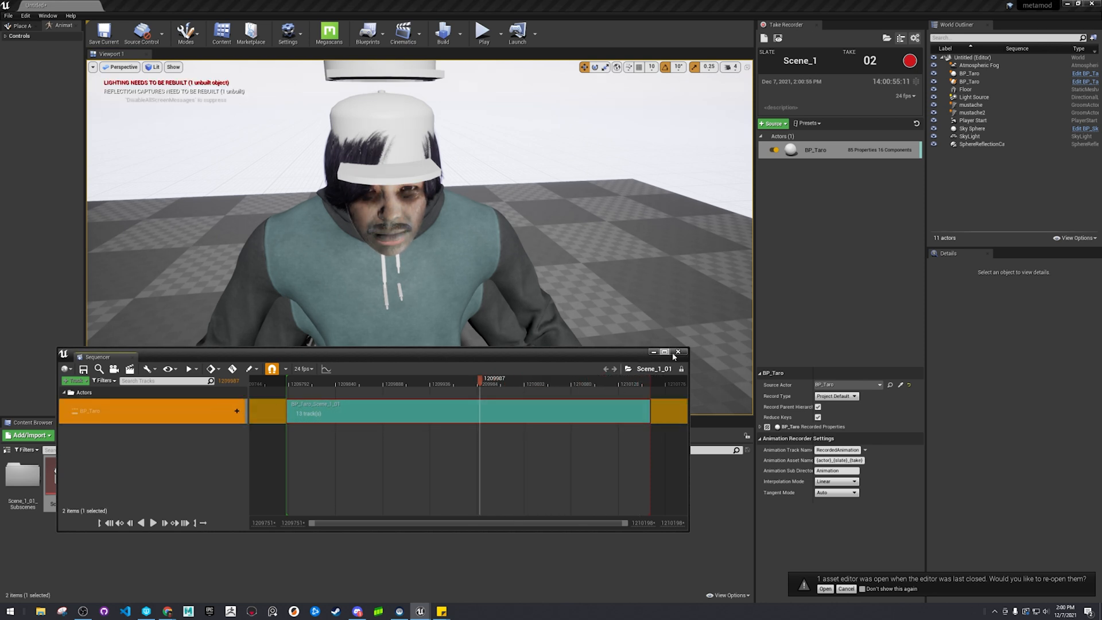
Step: Close the take and browse into Scene_1_01_Subscenes > Animation to list the baked BP_Taro assets
{"action": "left_click", "coordinate": [677, 351]}
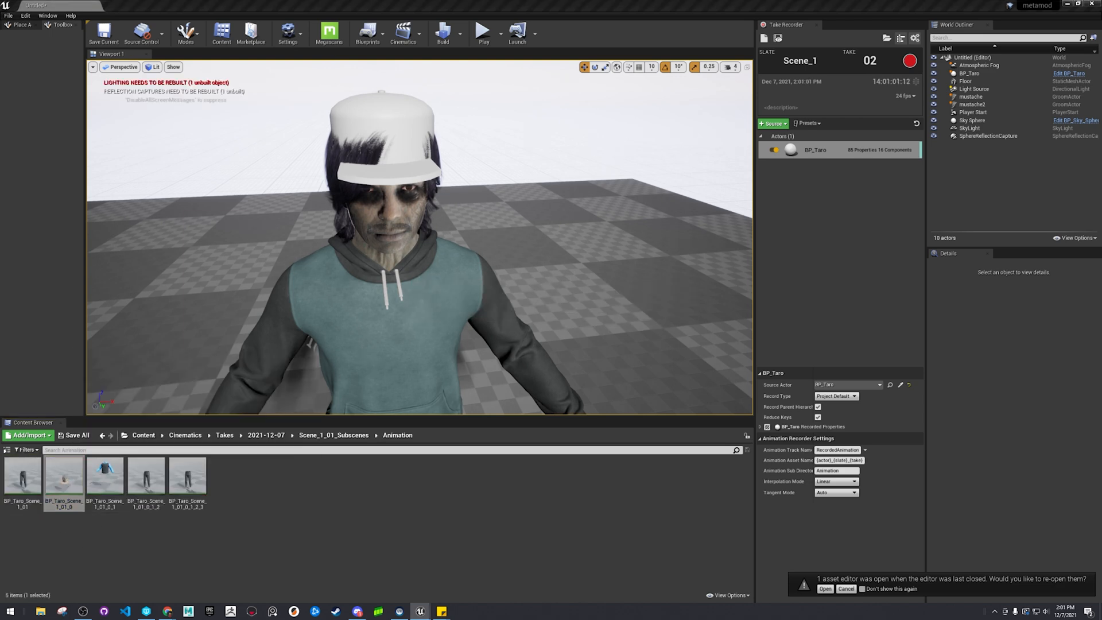
{"action": "double_click", "coordinate": [62, 473]}
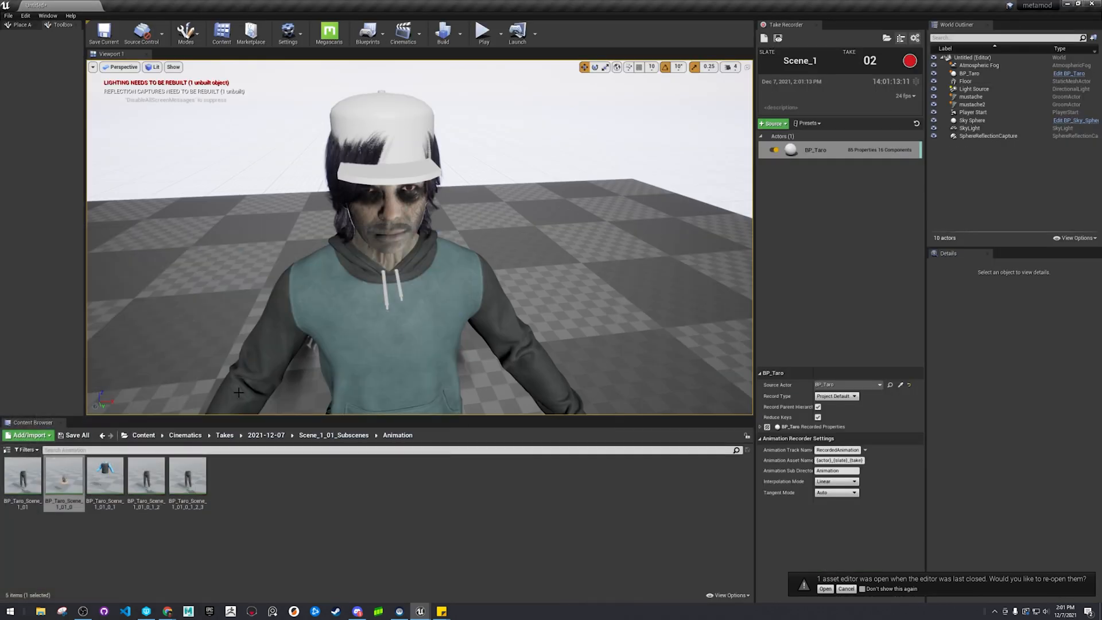
Step: In NewLevelSequence, remove BP_Taro's Face control rig track
{"action": "left_click", "coordinate": [143, 434]}
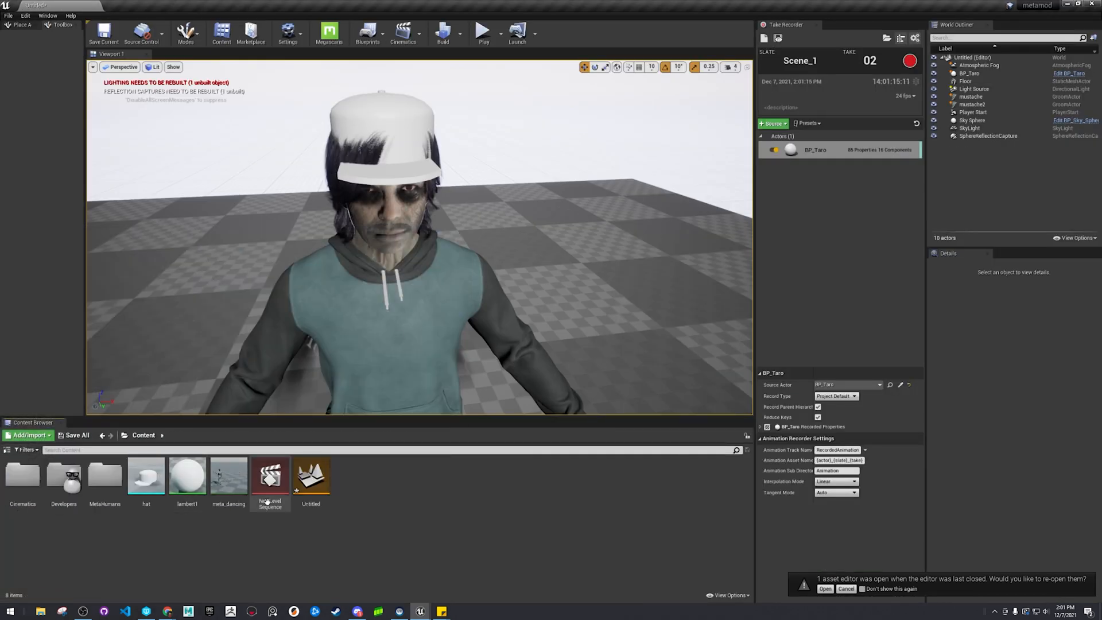
{"action": "double_click", "coordinate": [269, 474]}
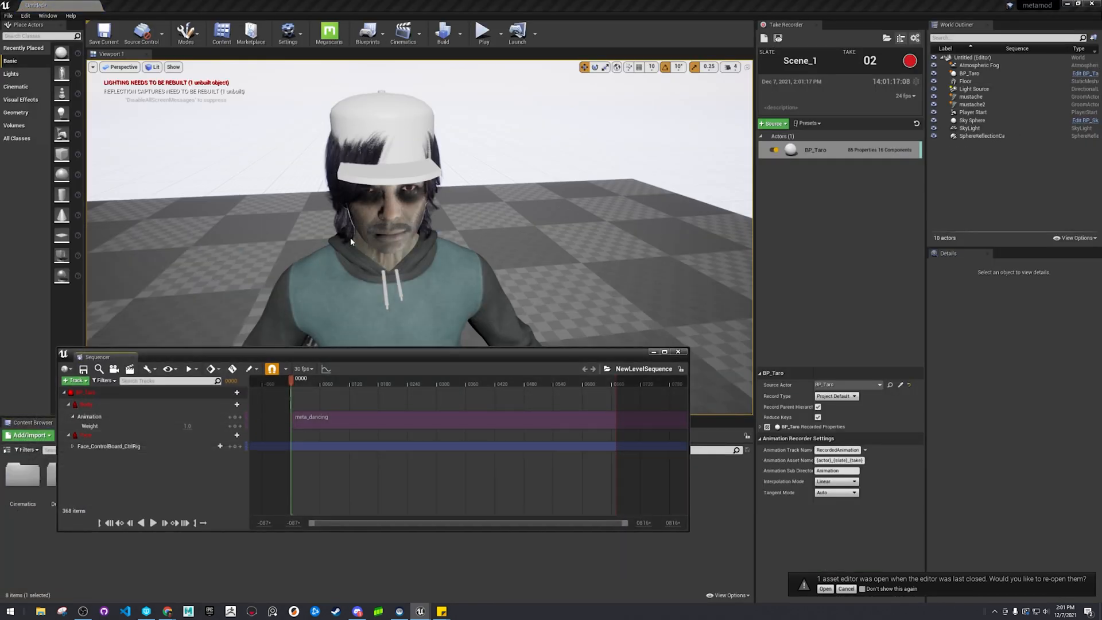
{"action": "left_click", "coordinate": [968, 74]}
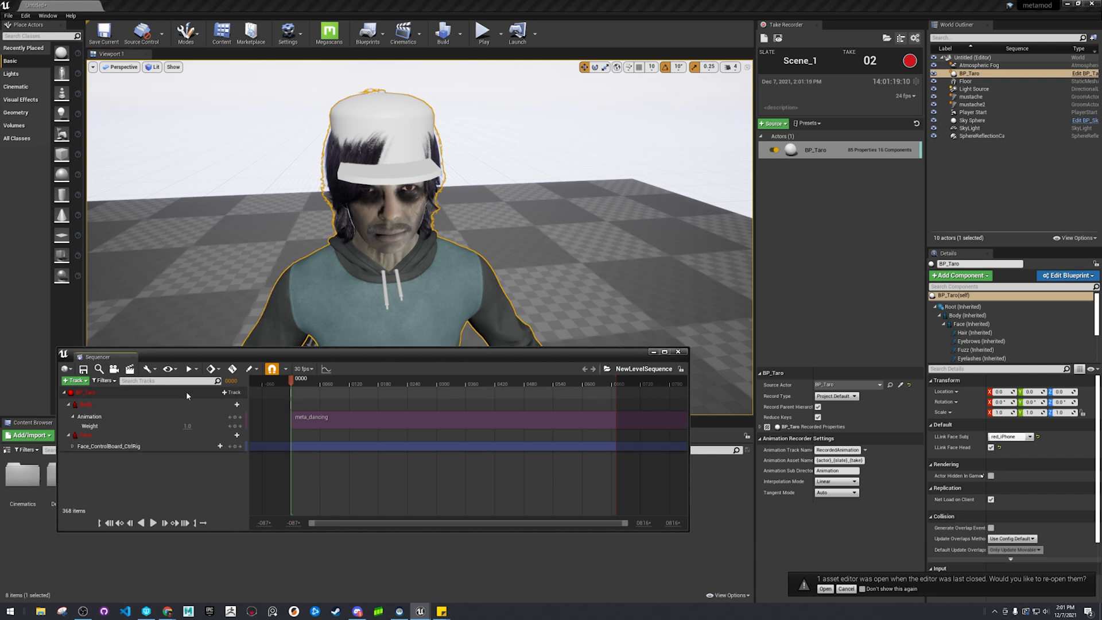
{"action": "right_click", "coordinate": [83, 392]}
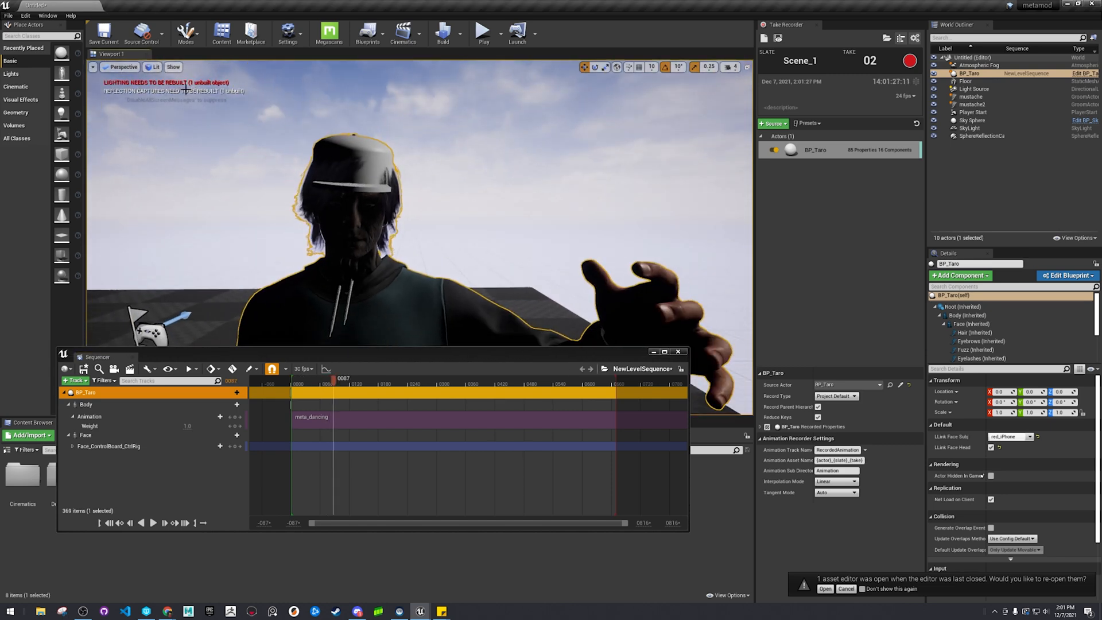
{"action": "left_click", "coordinate": [157, 67]}
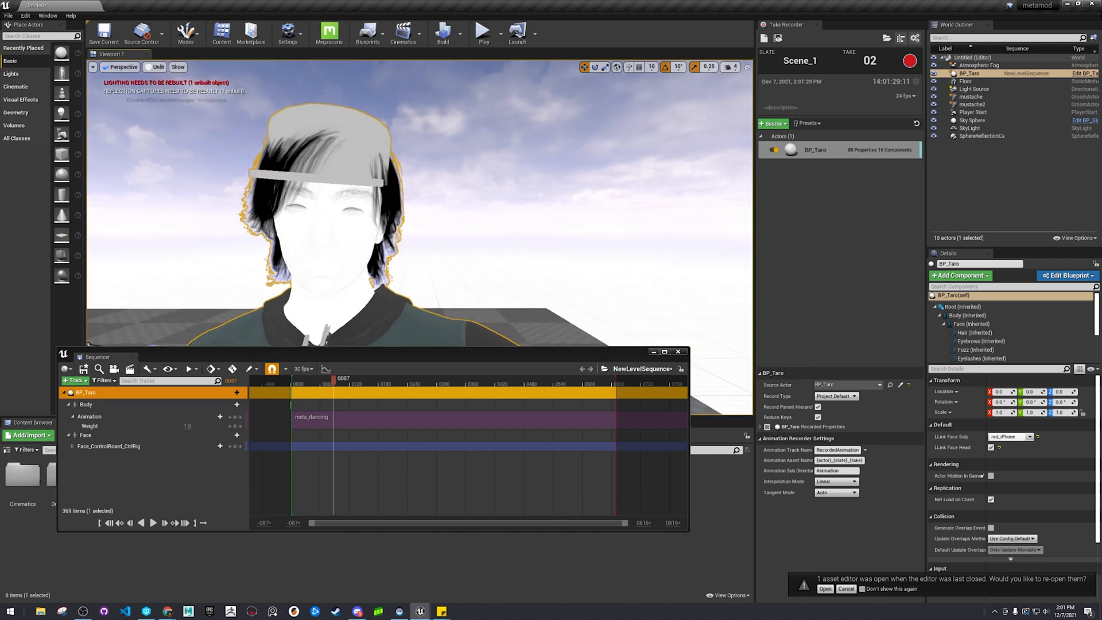
Step: Add BP_Taro_Scene_1_01_0 as the Face animation and scrub the timeline to preview it with the body dance
{"action": "left_click_drag", "start_coordinate": [334, 377], "coordinate": [380, 377]}
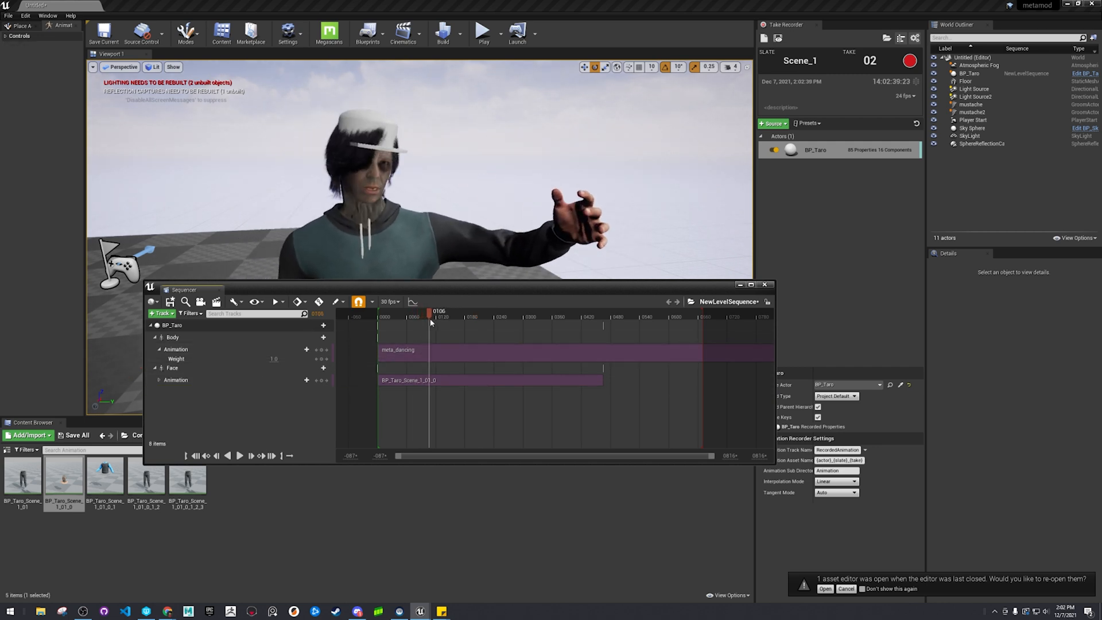
{"action": "left_click_drag", "start_coordinate": [430, 317], "coordinate": [453, 317]}
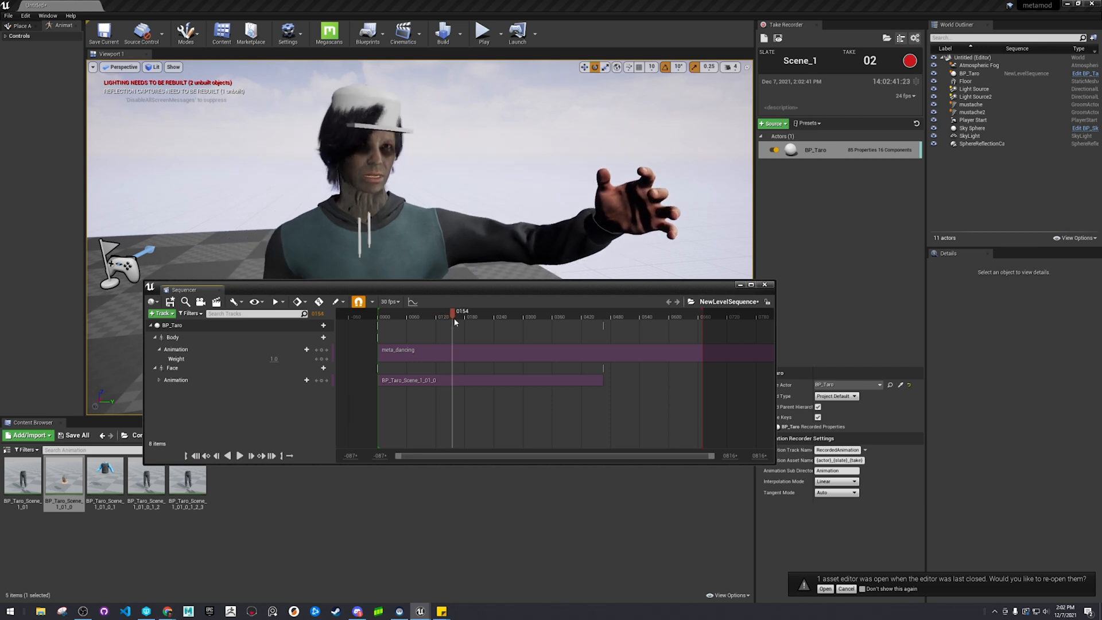
{"action": "left_click_drag", "start_coordinate": [453, 321], "coordinate": [489, 322]}
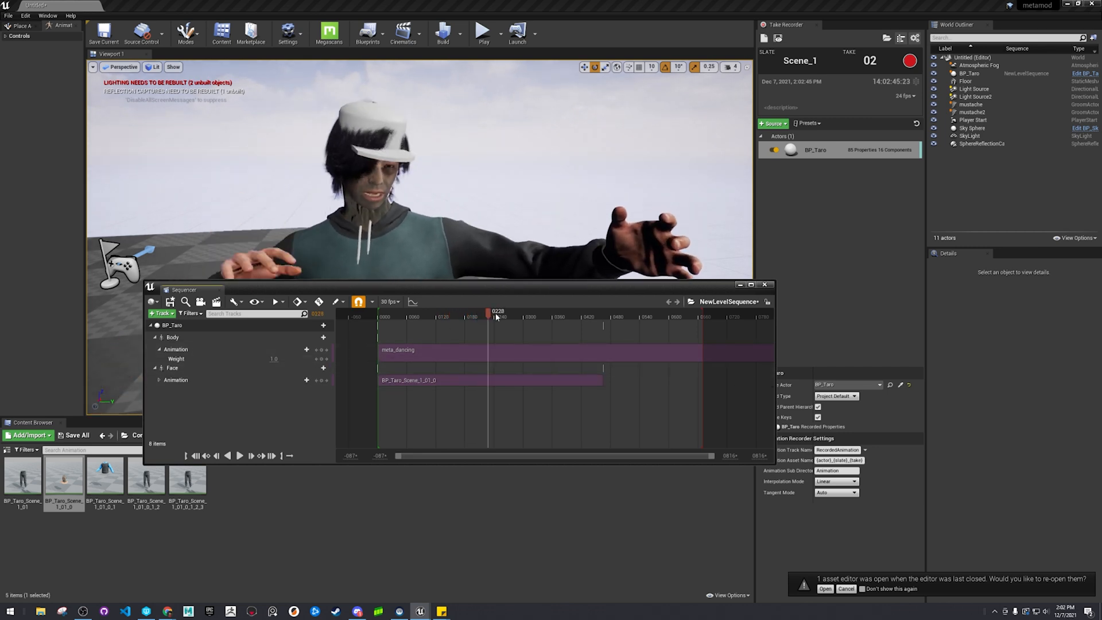
{"action": "left_click_drag", "start_coordinate": [488, 312], "coordinate": [550, 312]}
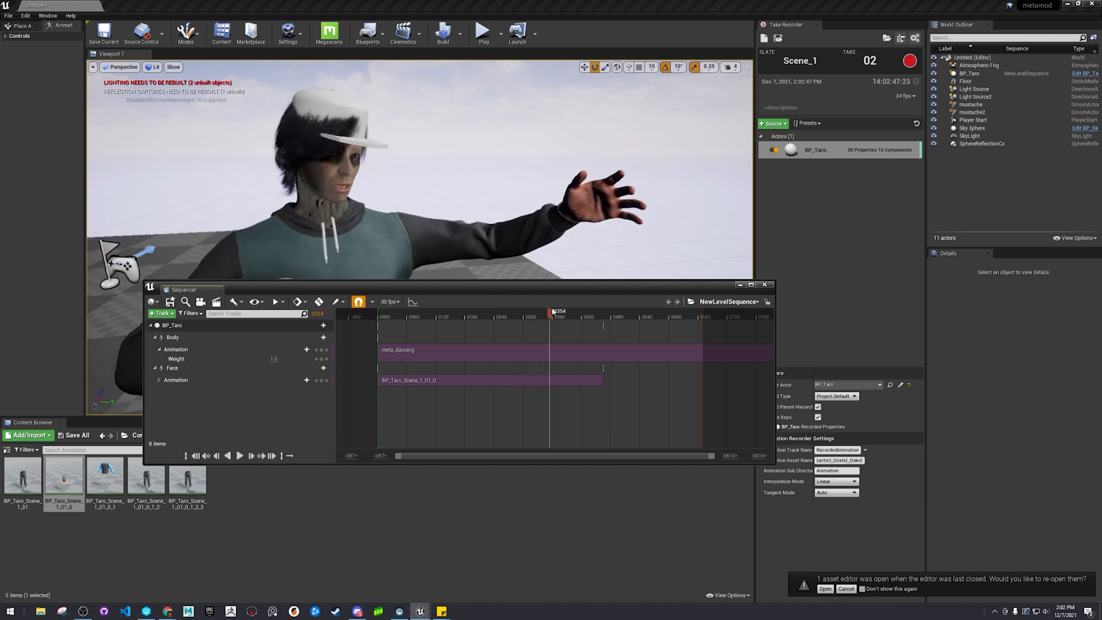
{"action": "left_click_drag", "start_coordinate": [63, 480], "coordinate": [412, 390]}
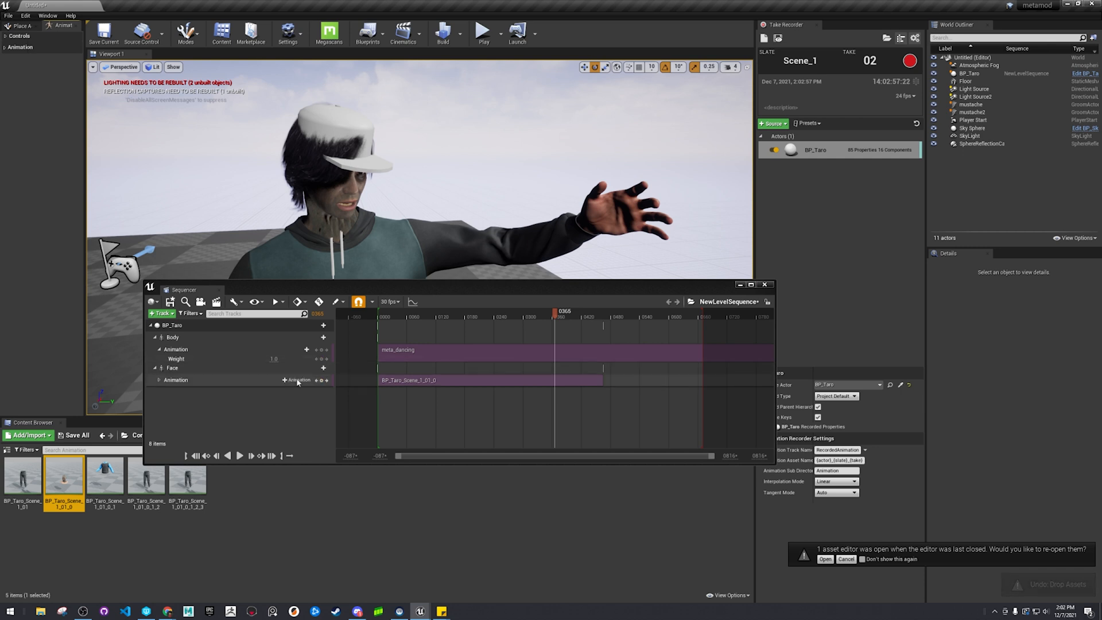
{"action": "left_click", "coordinate": [295, 380]}
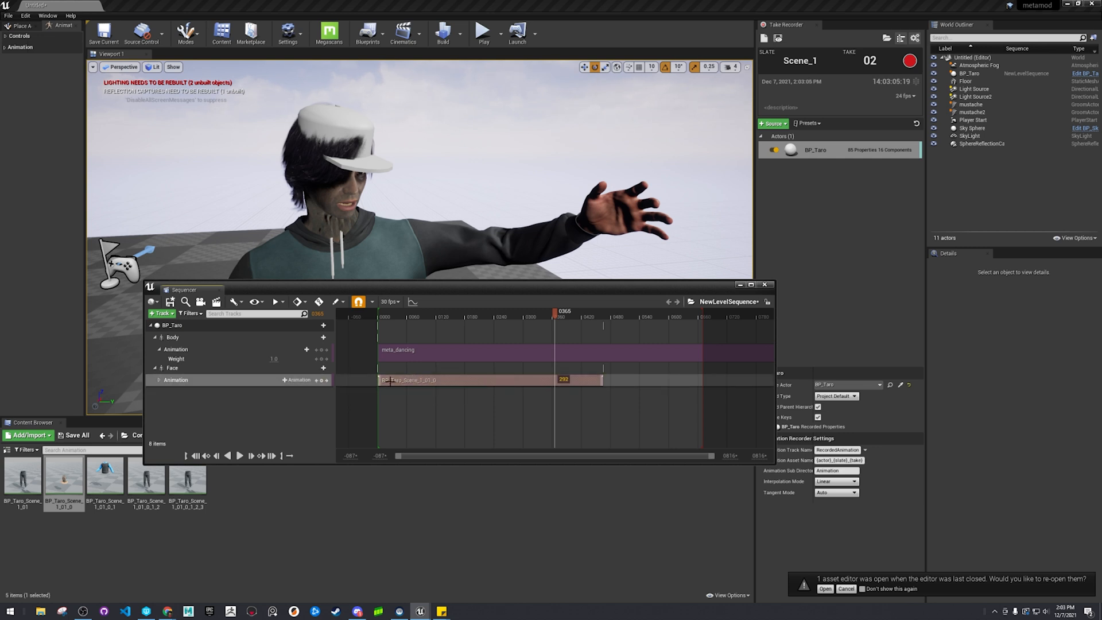
{"action": "right_click", "coordinate": [392, 380]}
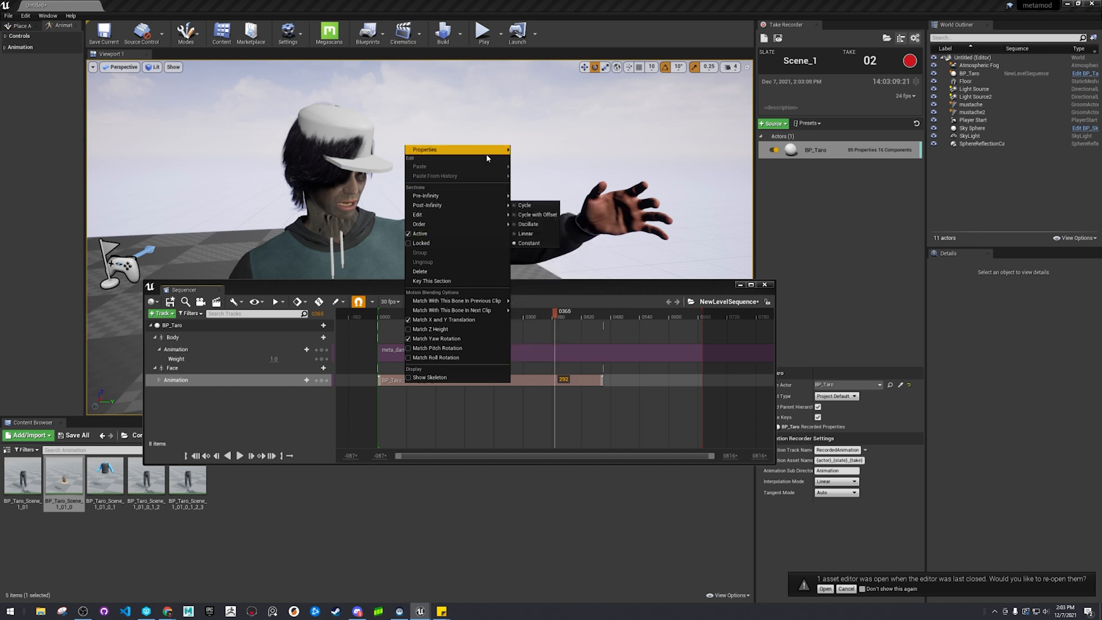
{"action": "left_click", "coordinate": [425, 149]}
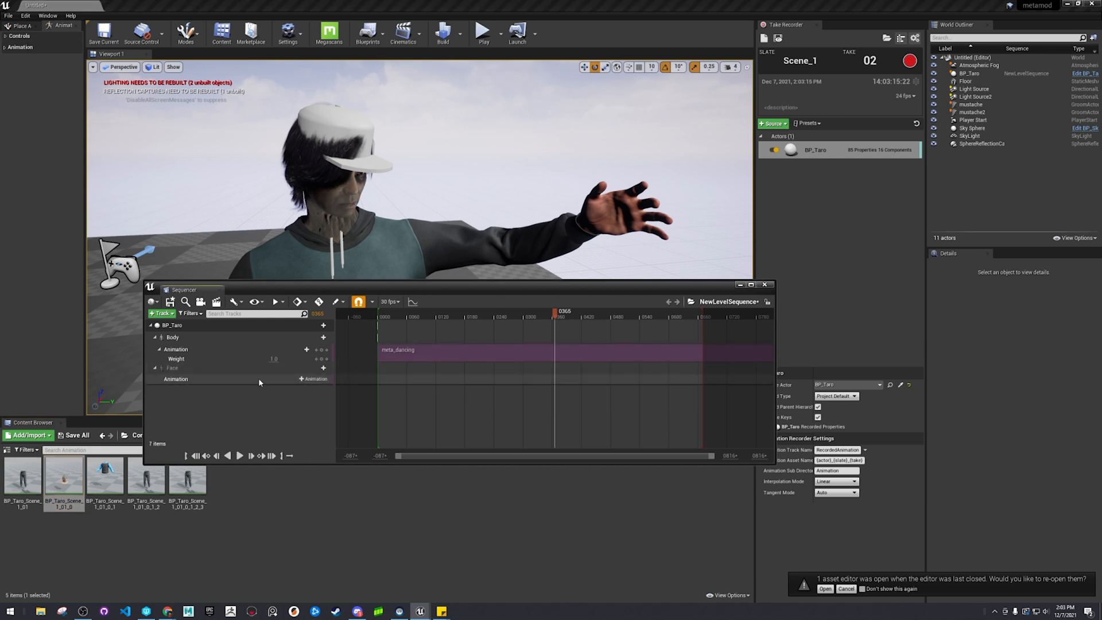
{"action": "left_click", "coordinate": [315, 378]}
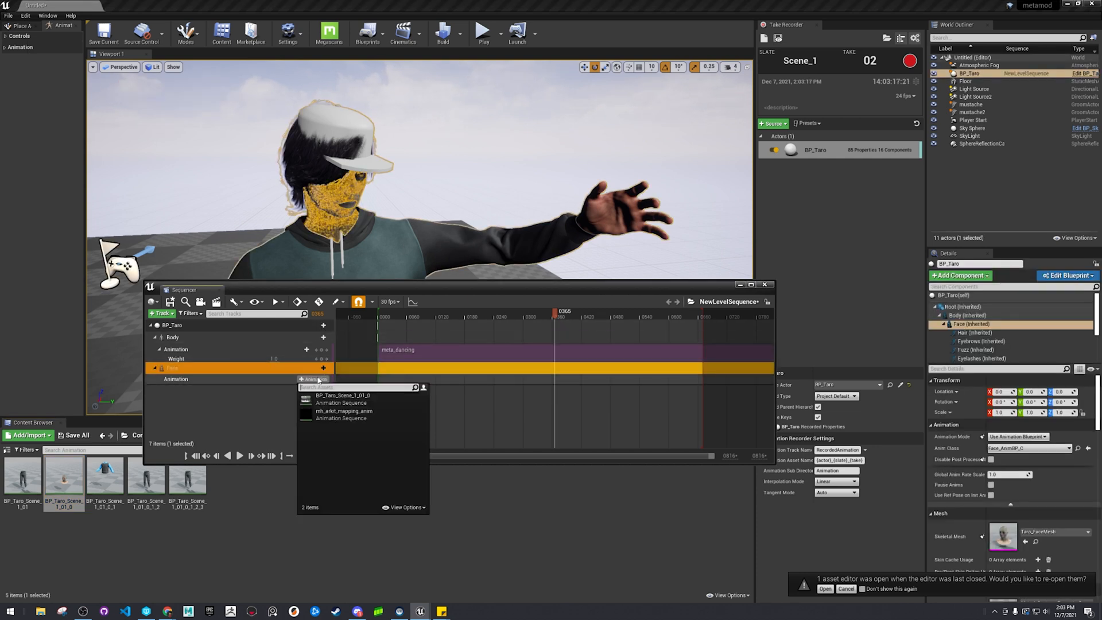
{"action": "left_click", "coordinate": [340, 394]}
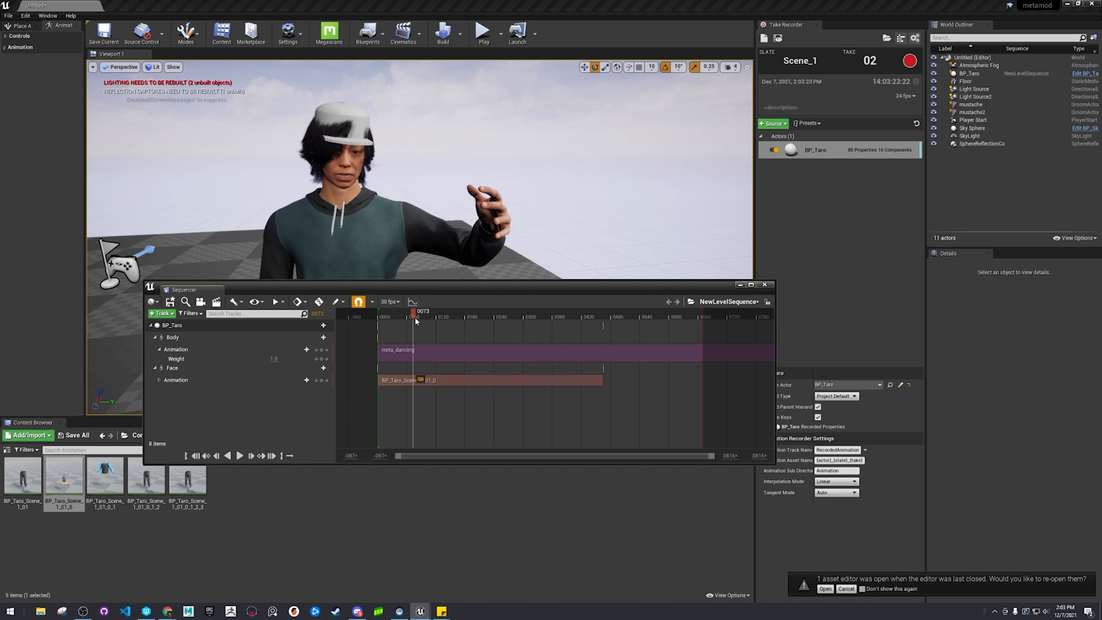
{"action": "left_click_drag", "start_coordinate": [414, 317], "coordinate": [467, 317]}
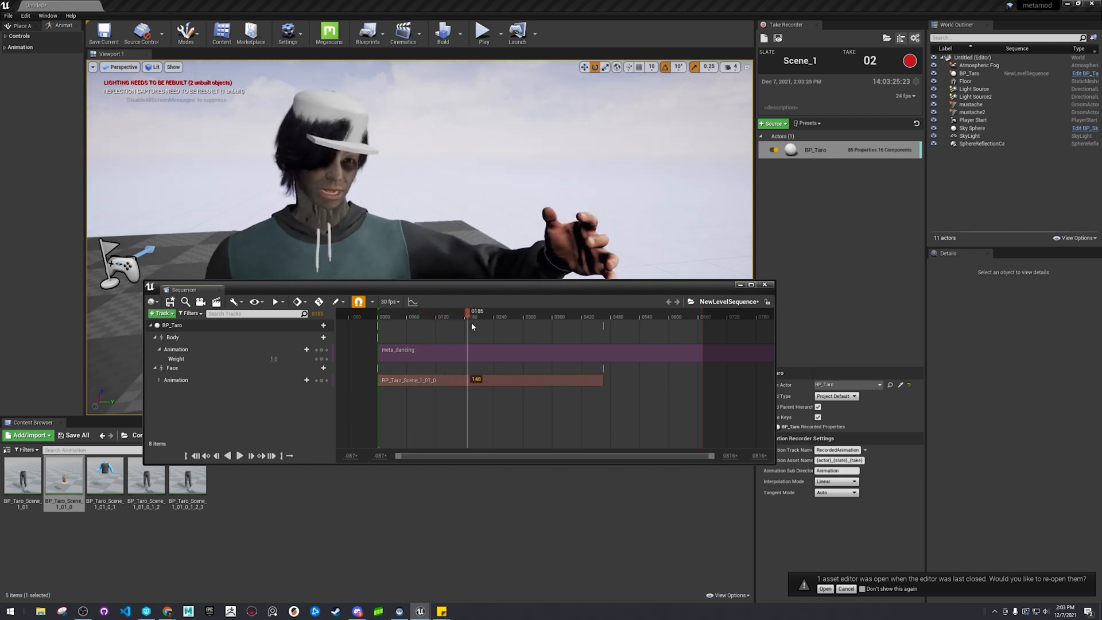